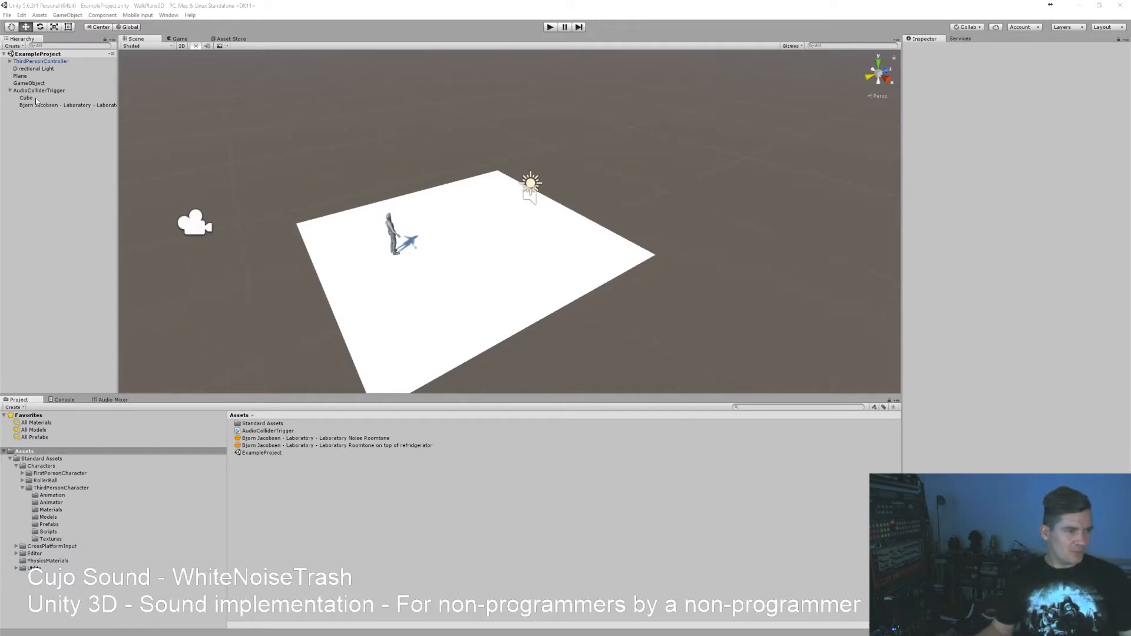
Select the Cube to reveal its trigger Box Collider and audio collider trigger script
left_click(25, 98)
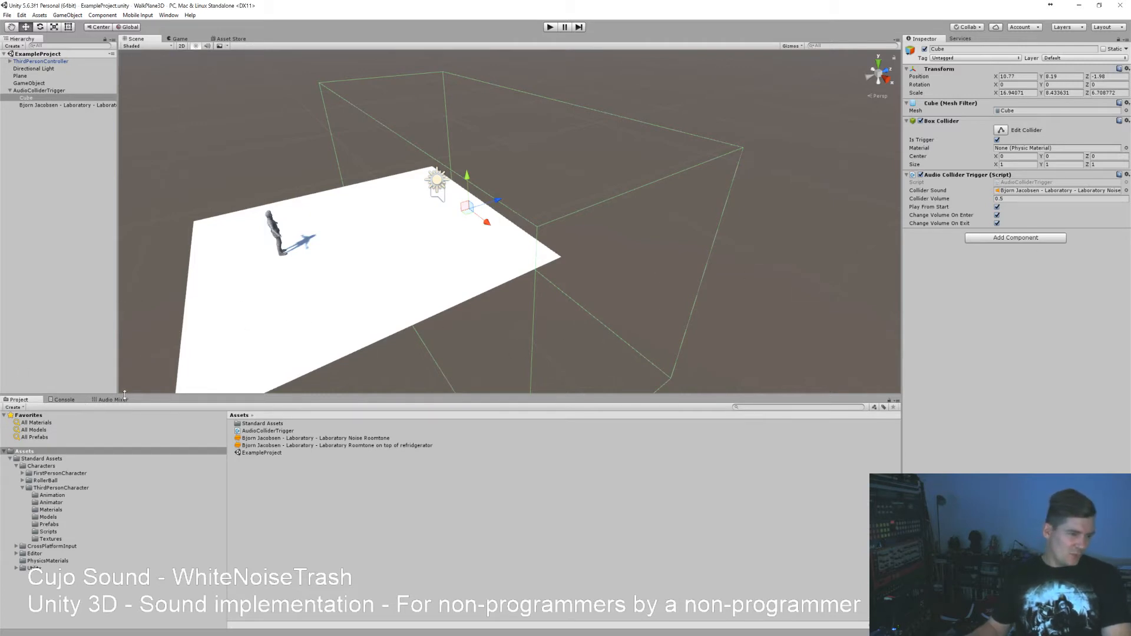
Create the AmbienceMixer audio mixer with a Laboratory group under Master
left_click(113, 399)
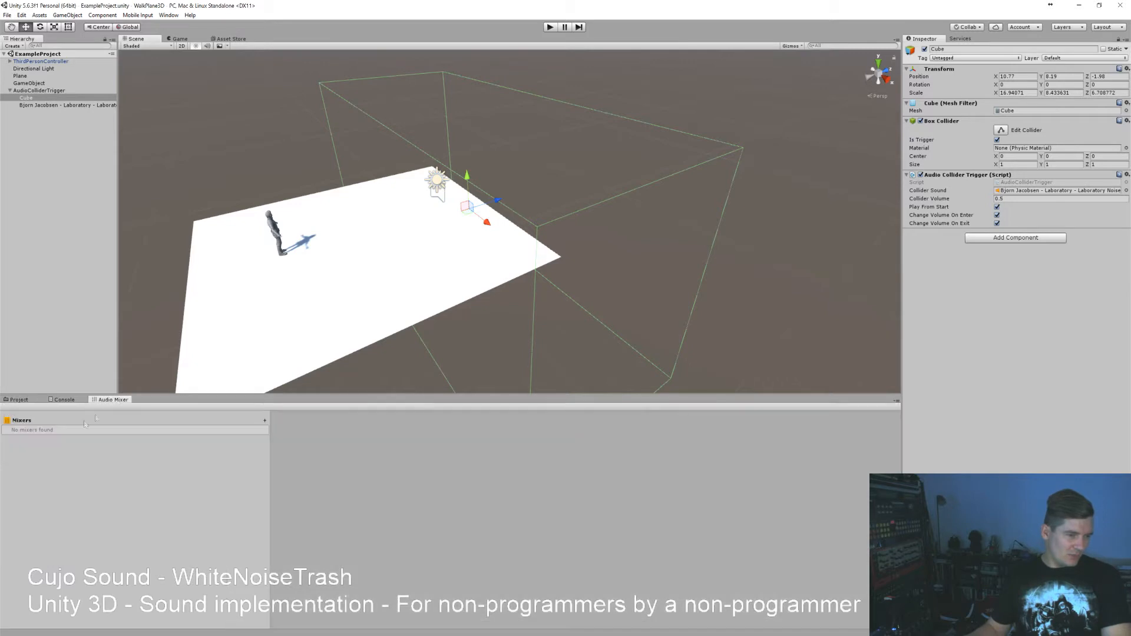
mouse_move(265, 421)
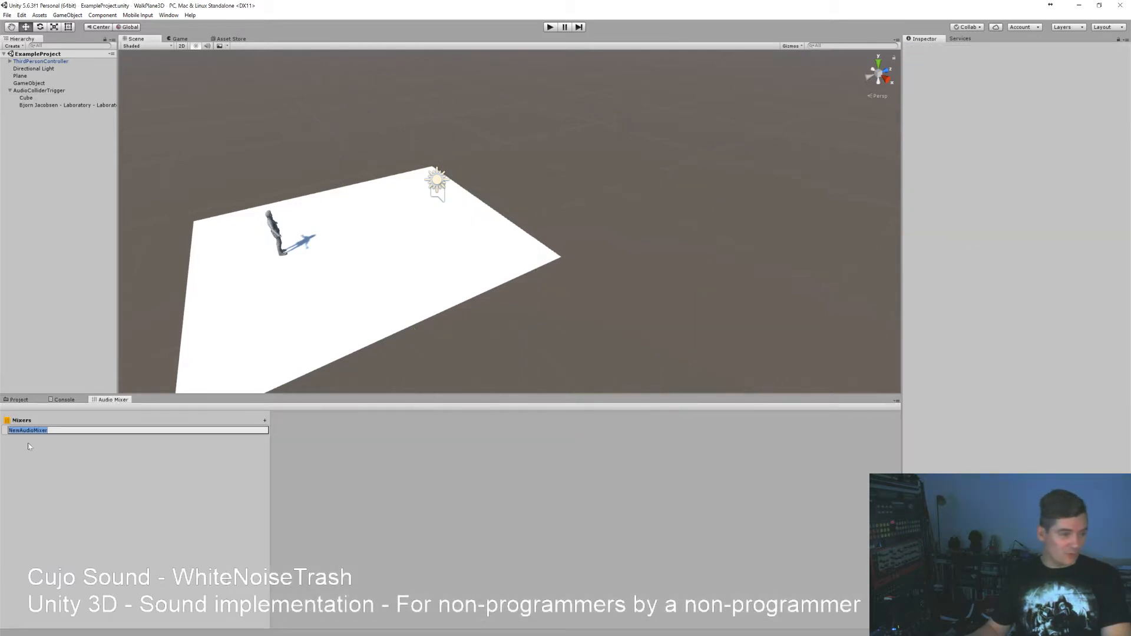
type("AmbienceMixer")
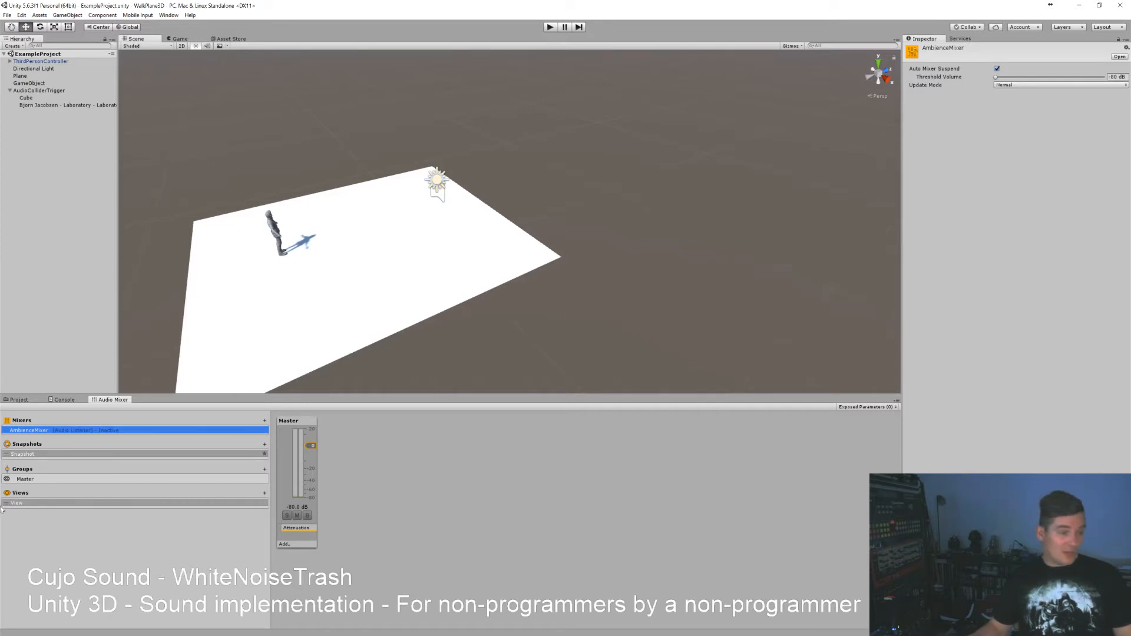
left_click(263, 460)
type("Laboratory")
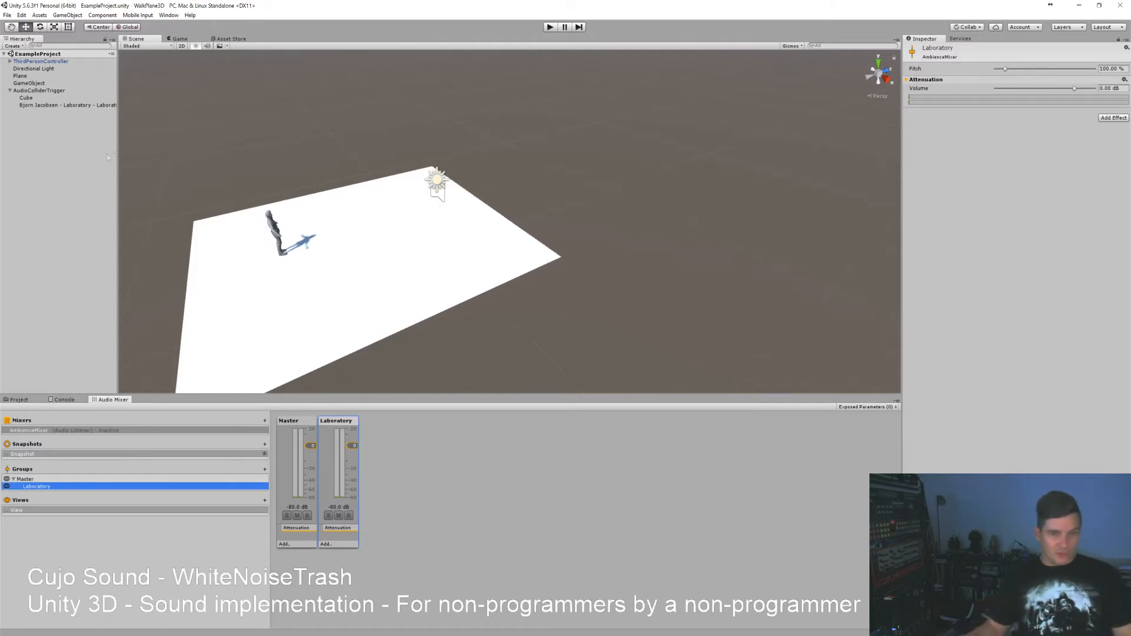
Send the laboratory noise Audio Source output to AmbienceMixer > Laboratory
left_click(65, 105)
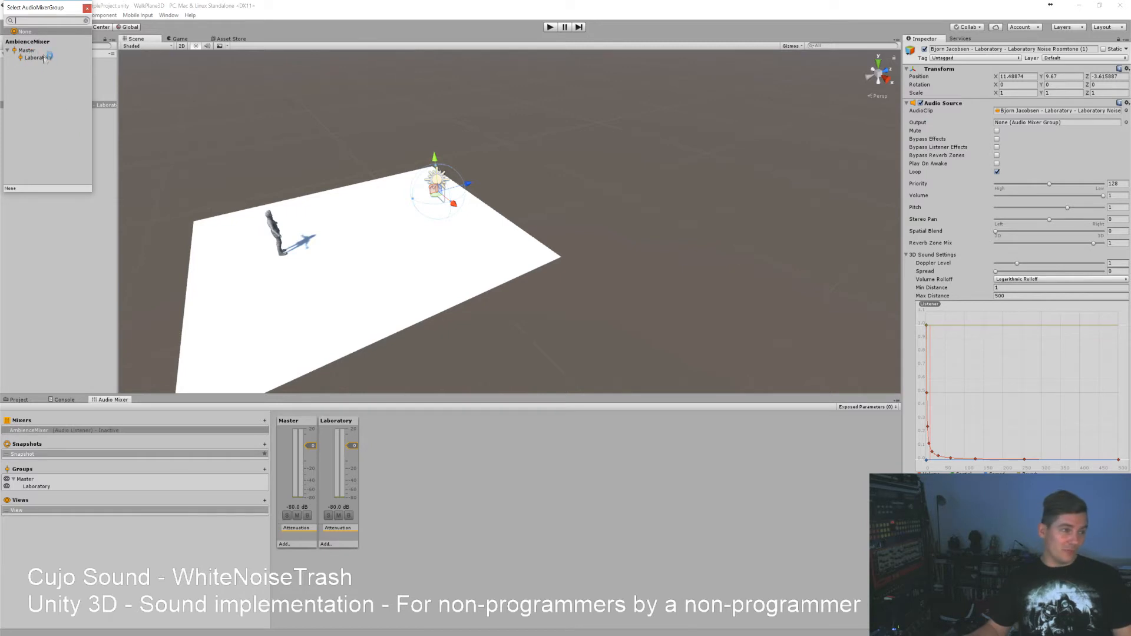
left_click(30, 58)
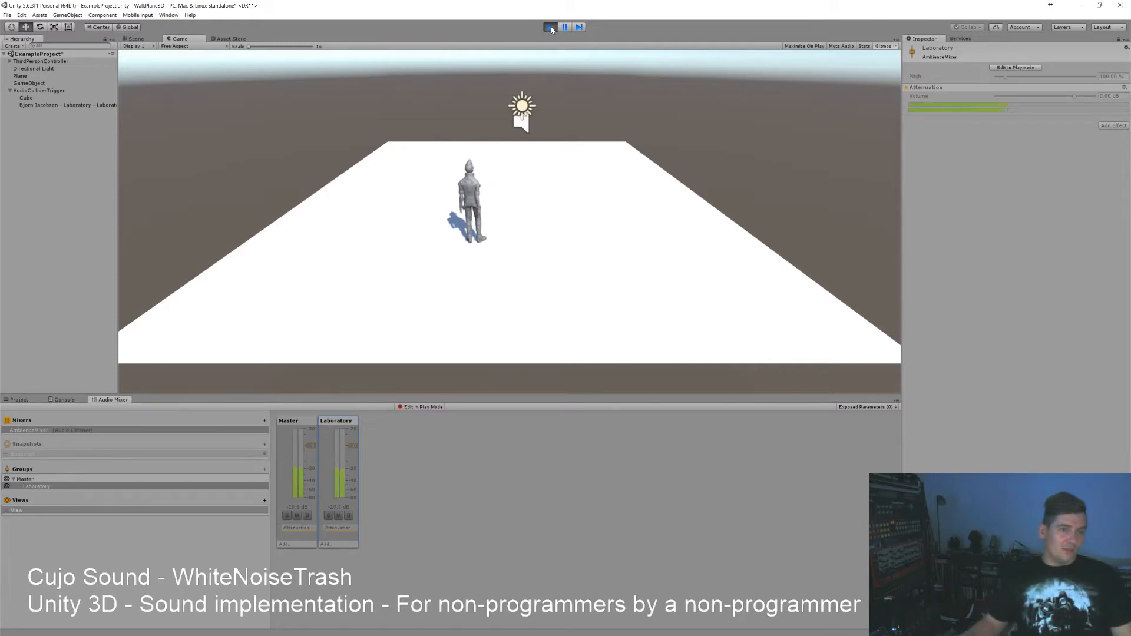
Stop Play mode and select the trigger Cube
left_click(549, 27)
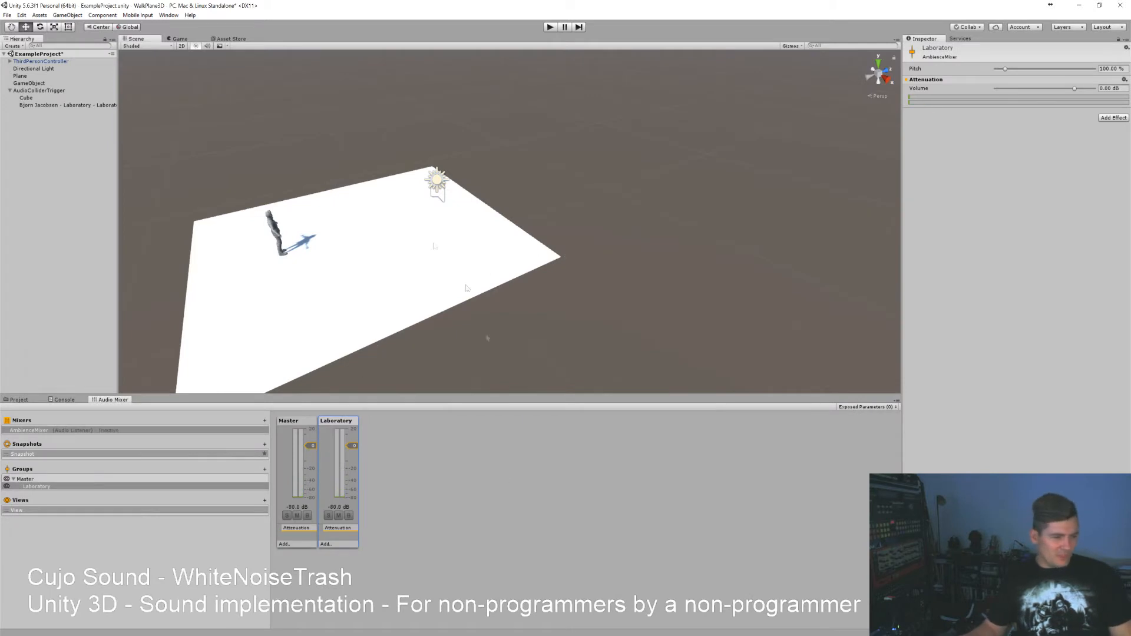
mouse_move(388, 269)
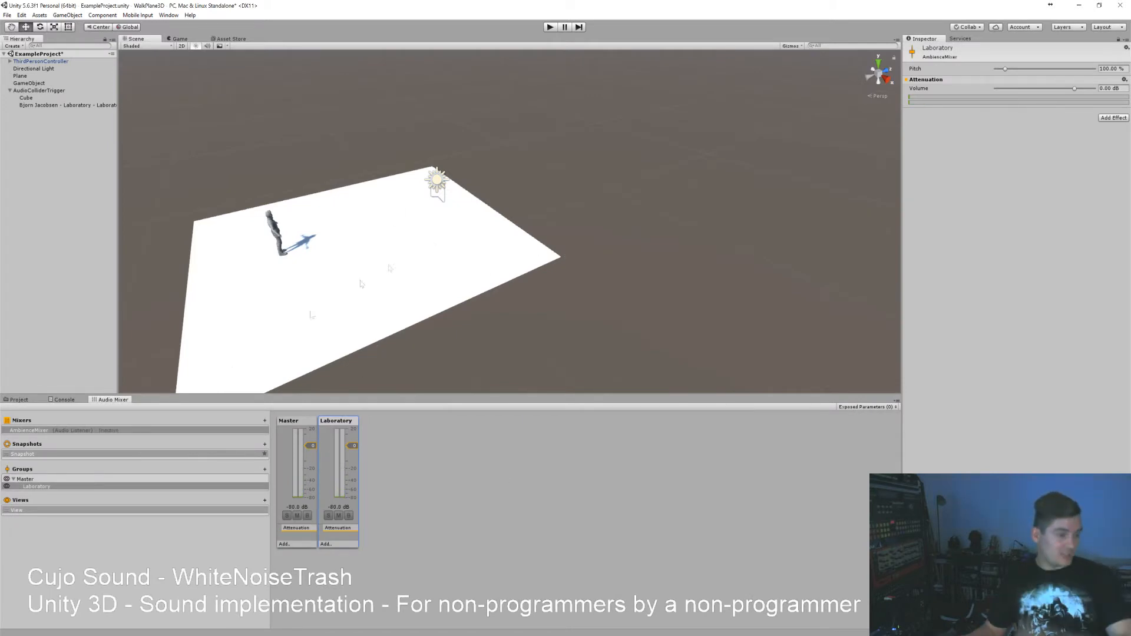
mouse_move(415, 269)
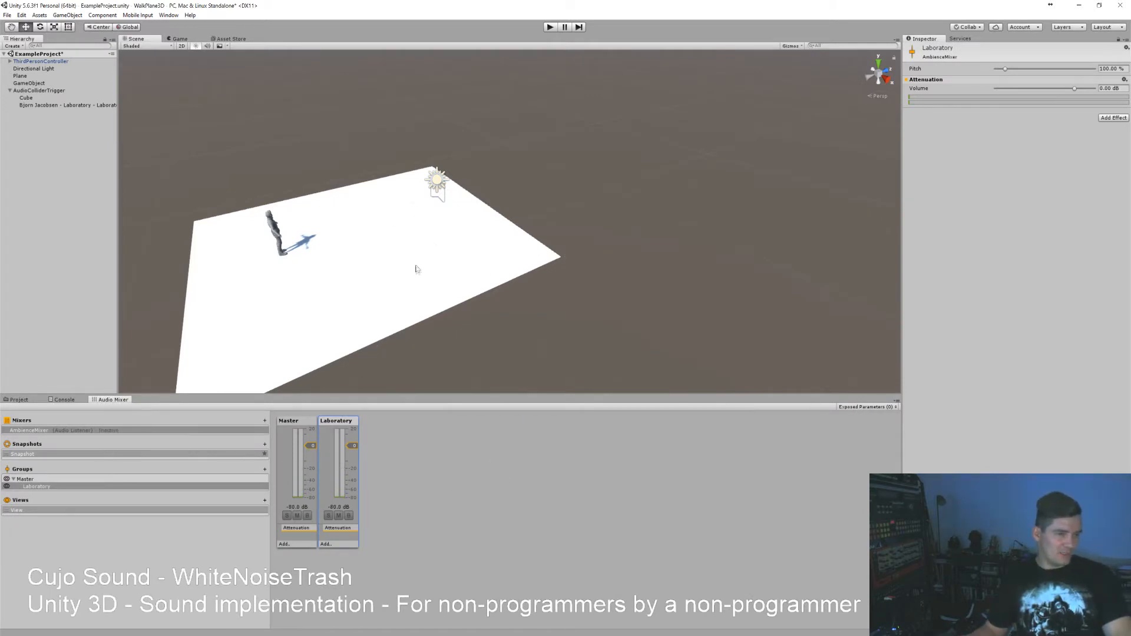
left_click(59, 105)
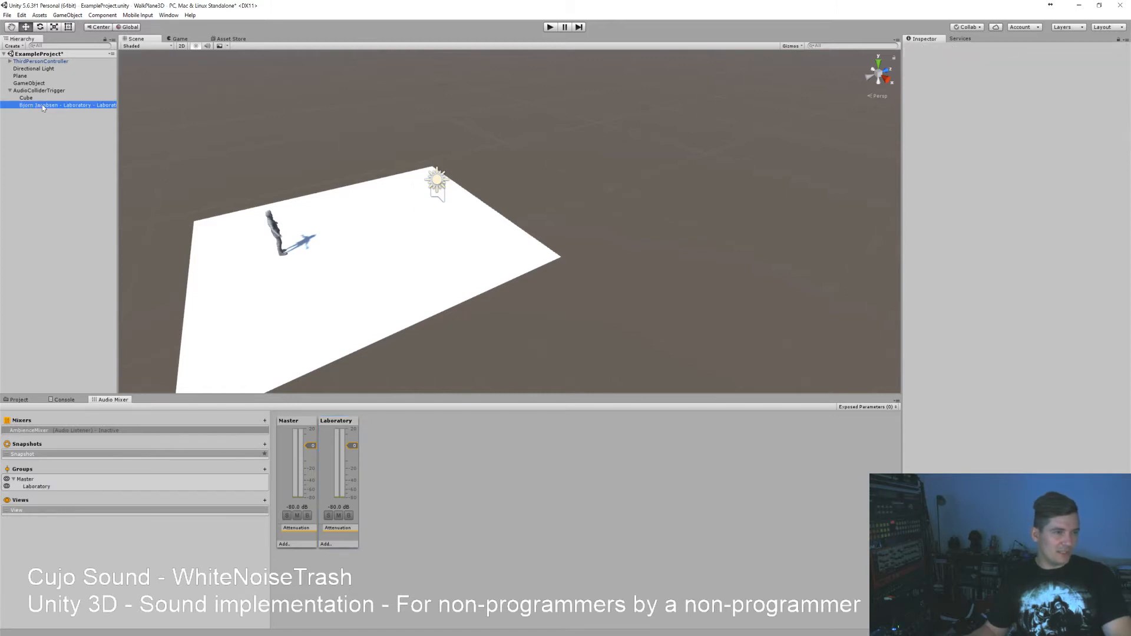
left_click(23, 96)
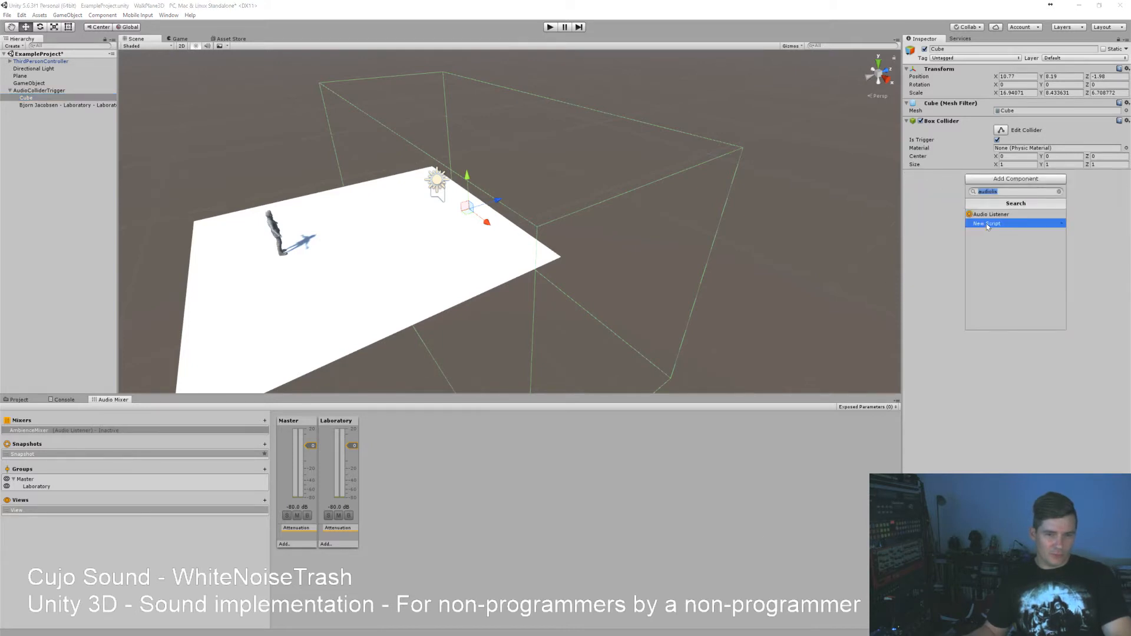
Add a new C# script named AudioColliderSnapshot to the Cube
left_click(989, 223)
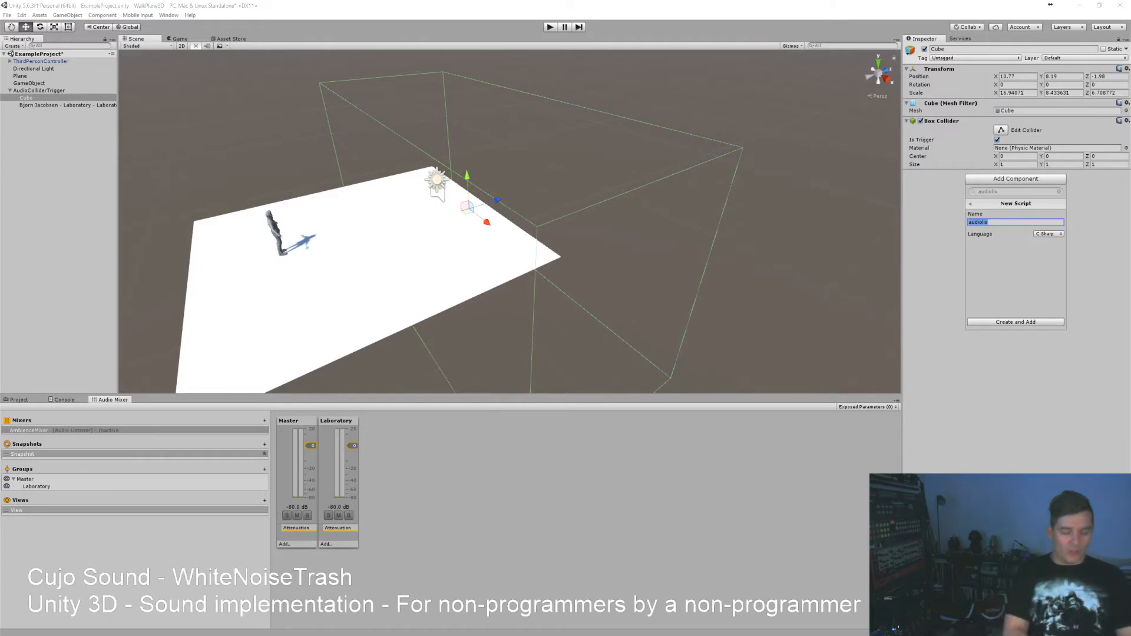
type("AudioColliderSnapshot")
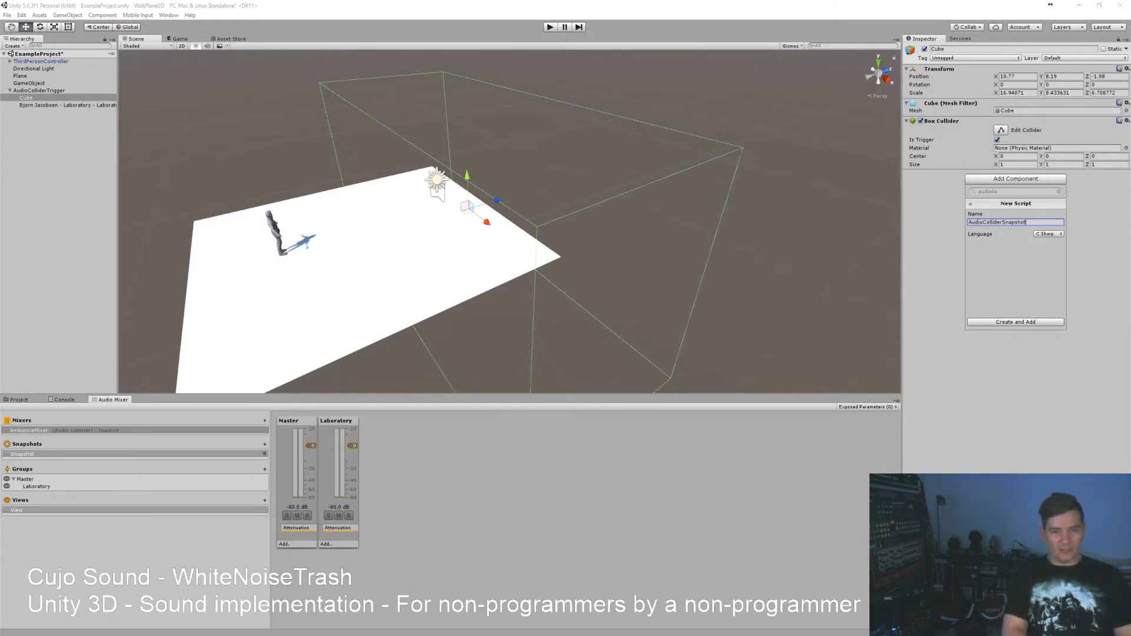
left_click(1016, 322)
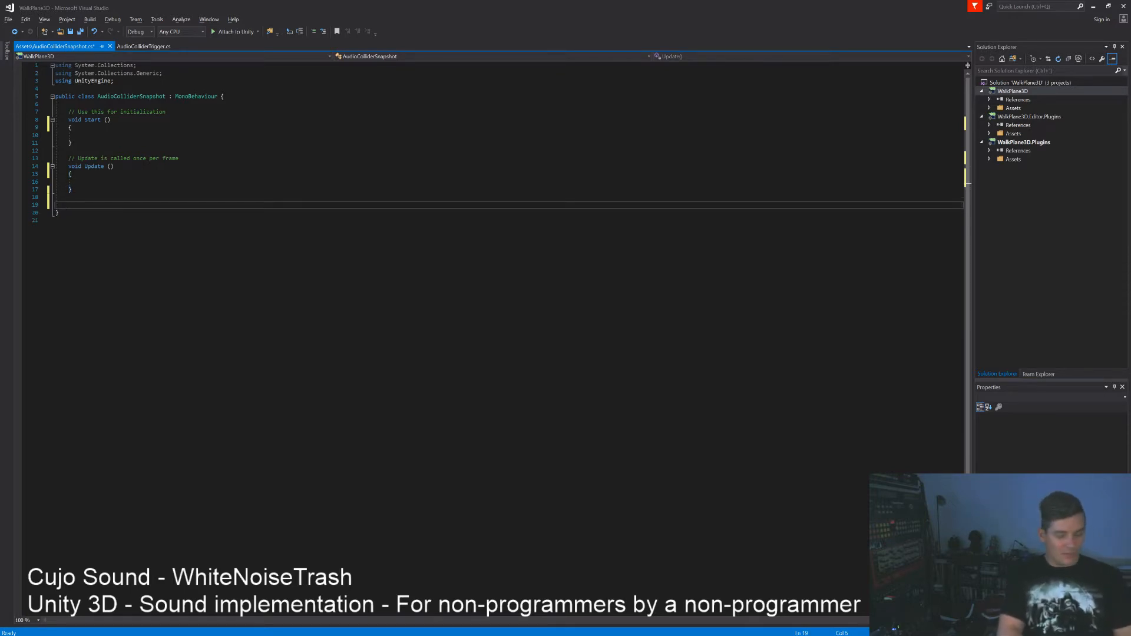
Write empty OnTriggerEnter(Collider other) and OnTriggerExit(Collider other) methods
type("void")
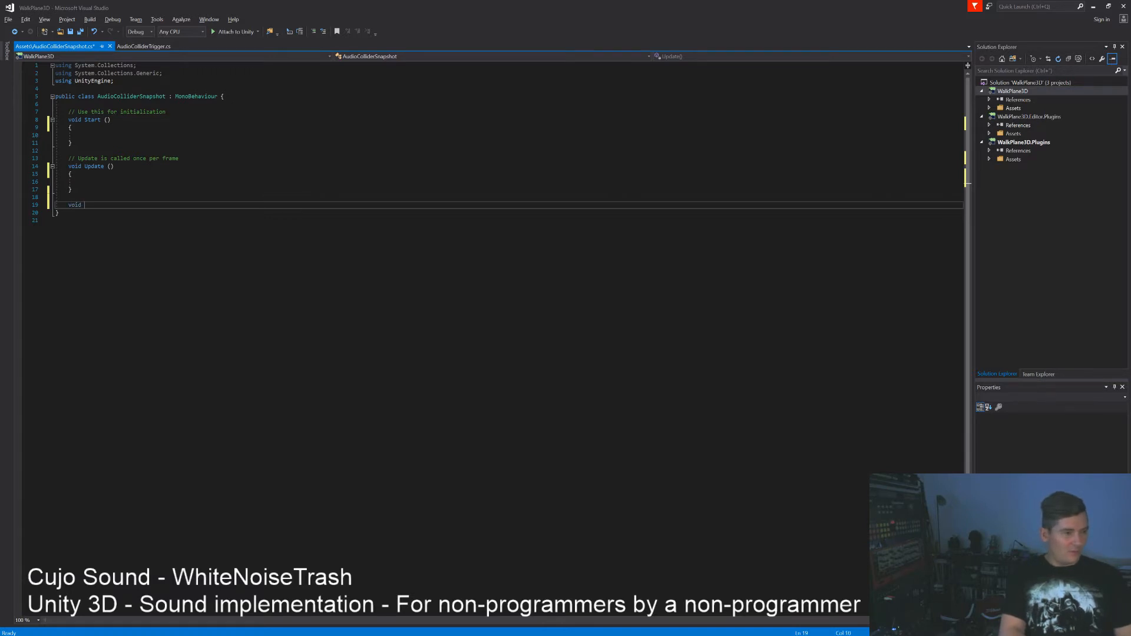
type("OnTriggerEnter(Collider other")
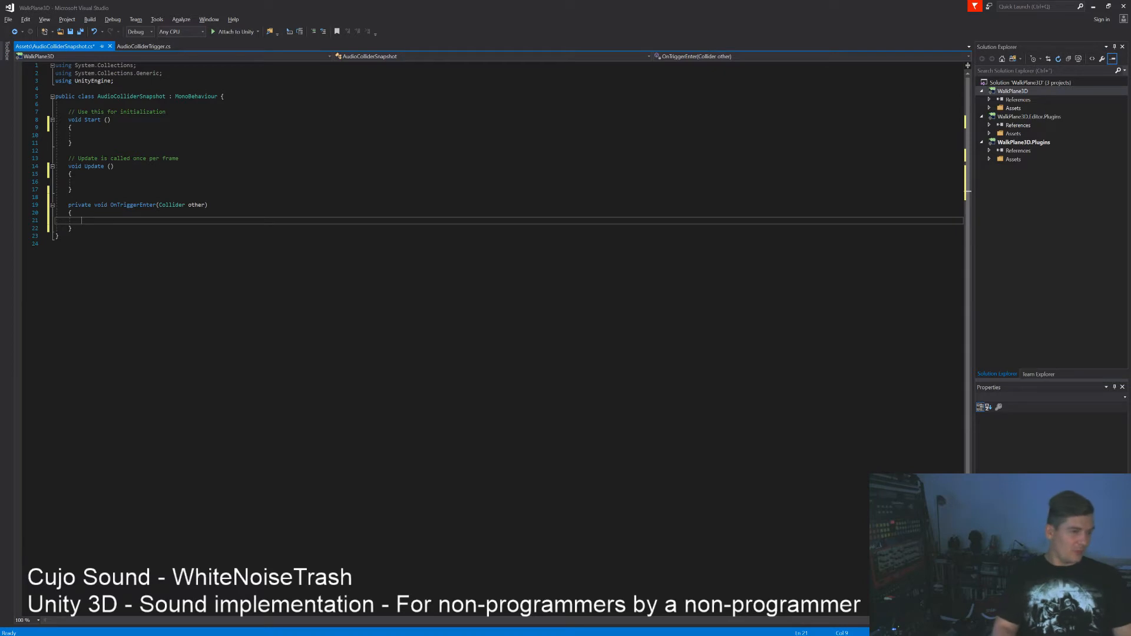
type("vo")
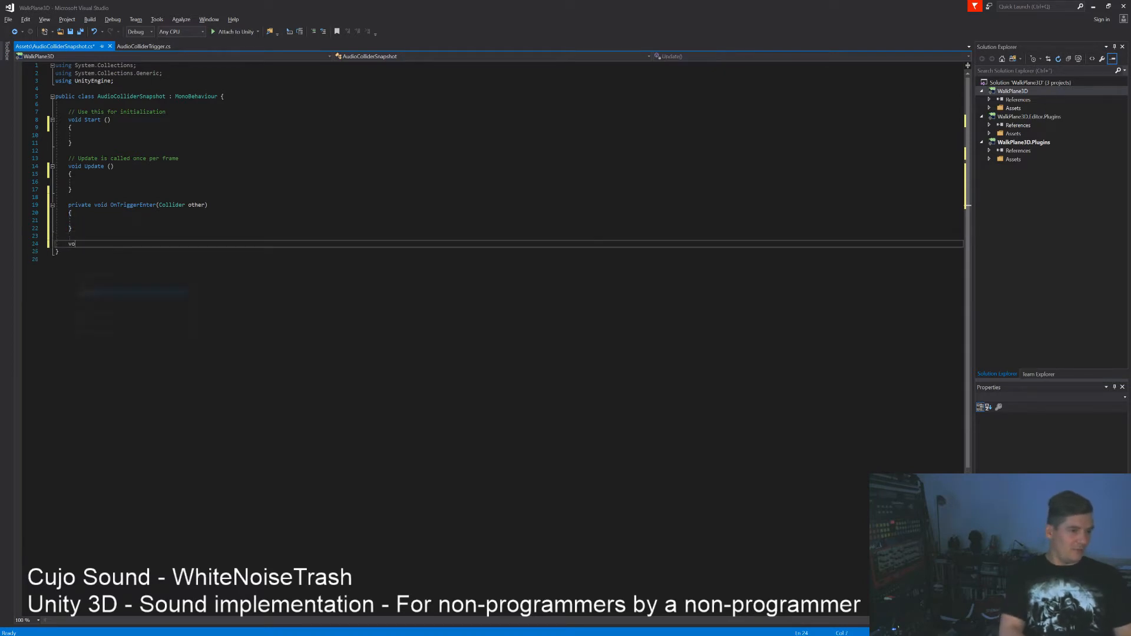
type("ontrigger")
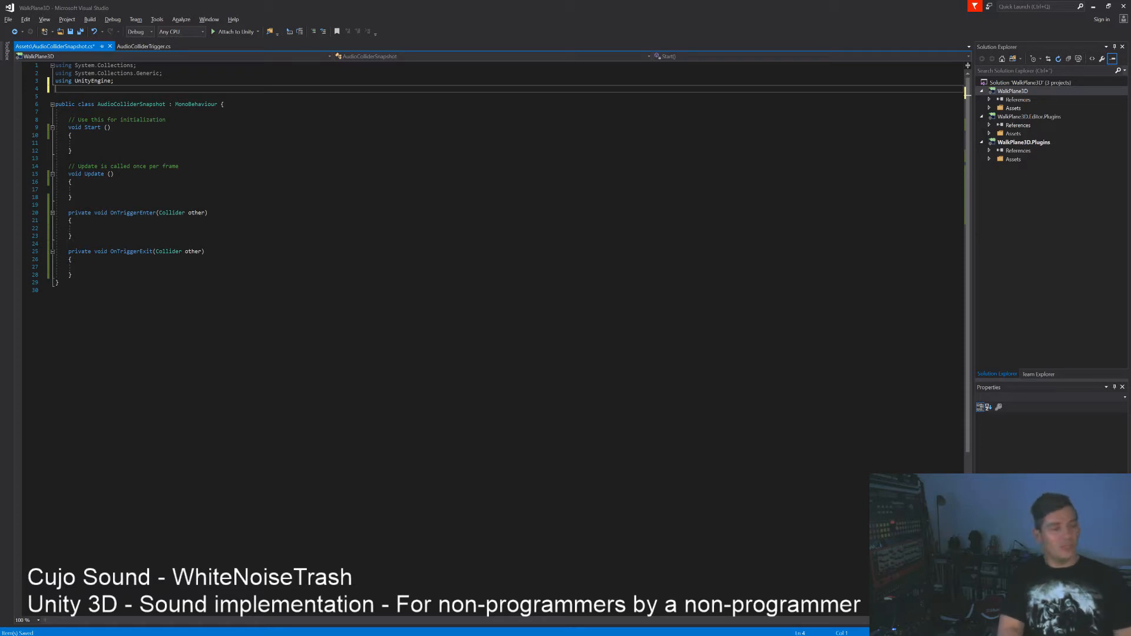
Add the using UnityEngine.Audio; directive to the script
type("usi")
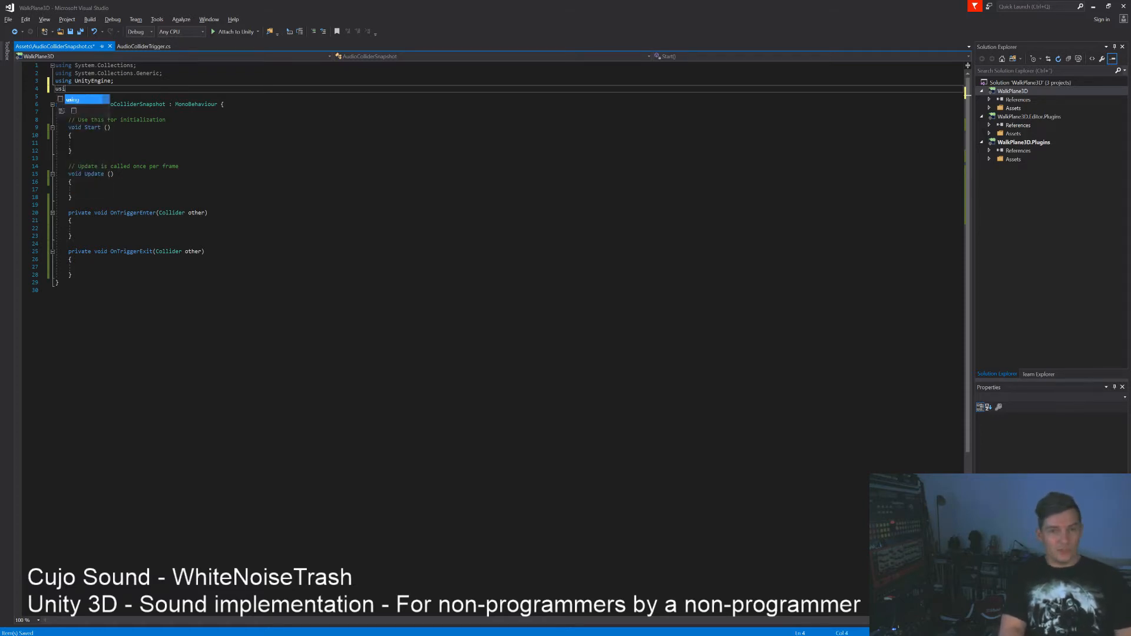
type("Unity")
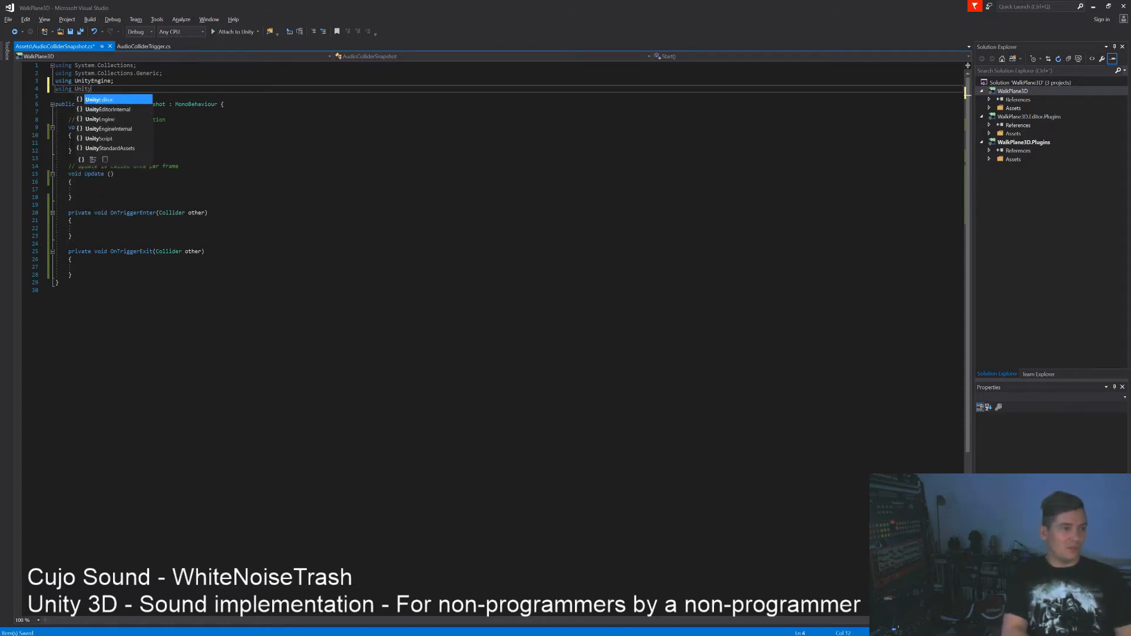
type(".Audio;")
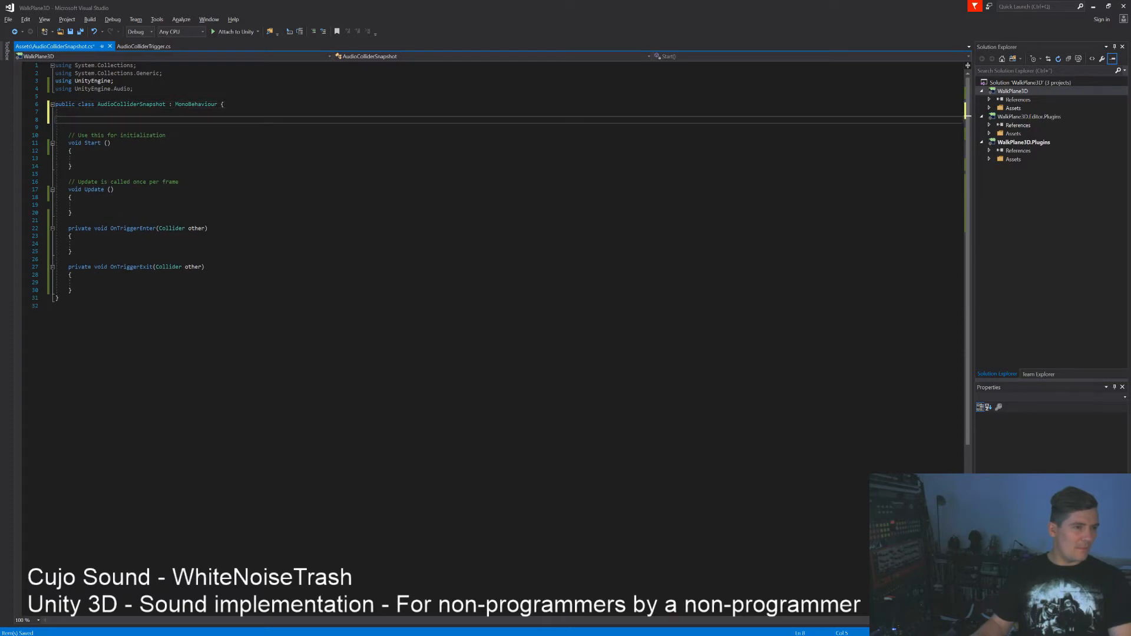
Declare public AudioMixerSnapshot fields InsideColliderSnap and OutsideColliderSnap
type("Pud")
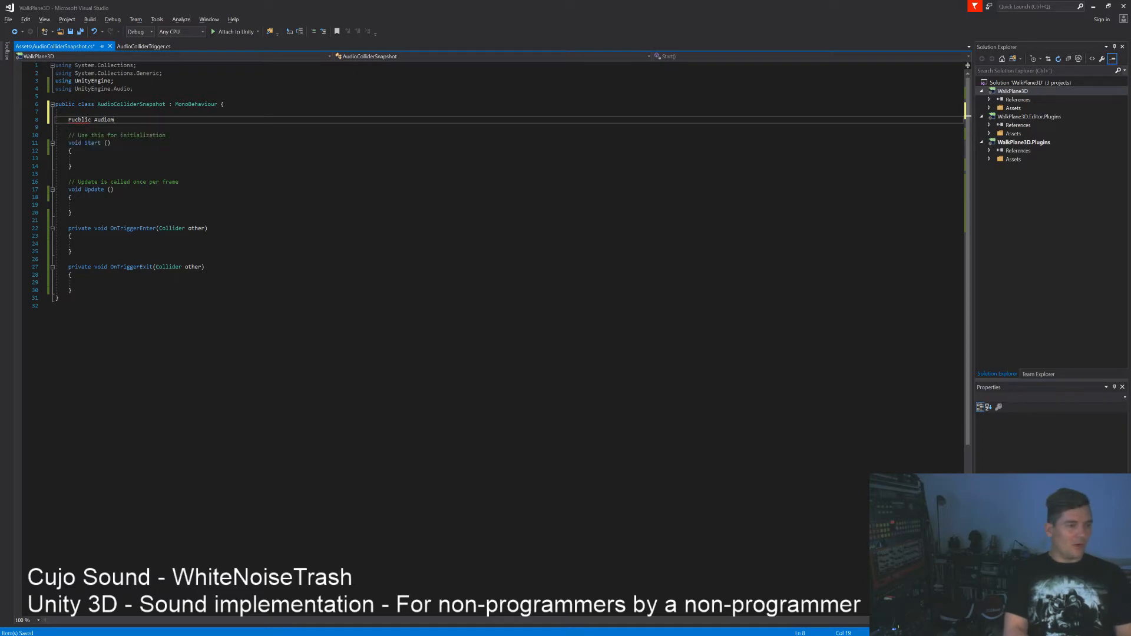
key("Backspace")
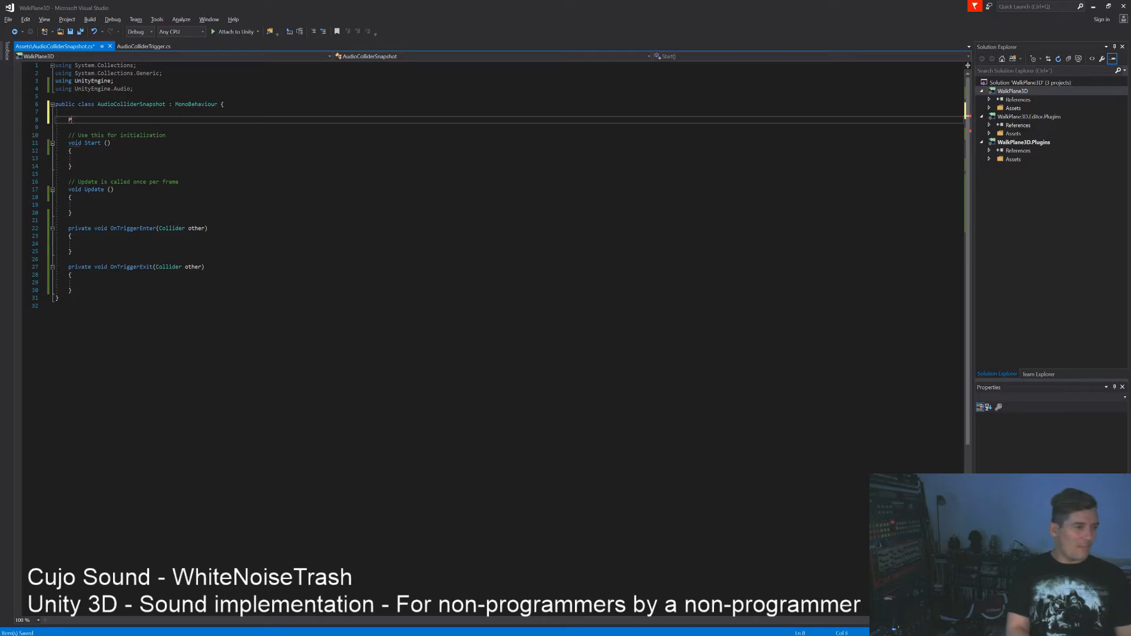
type("public AudioMixerSnapshot")
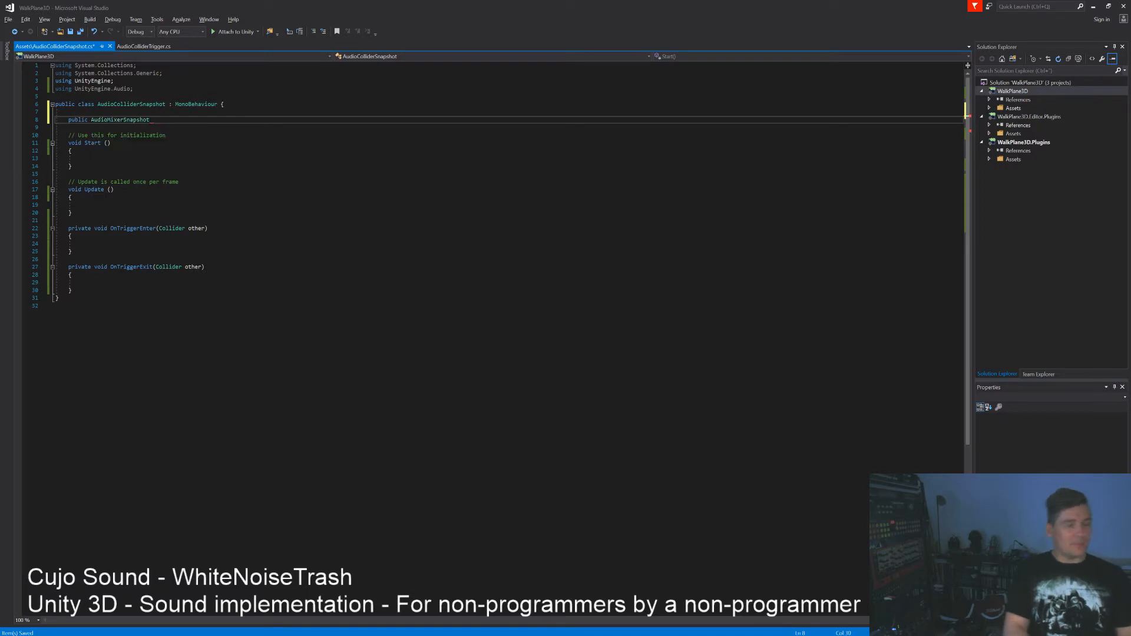
type("Inside")
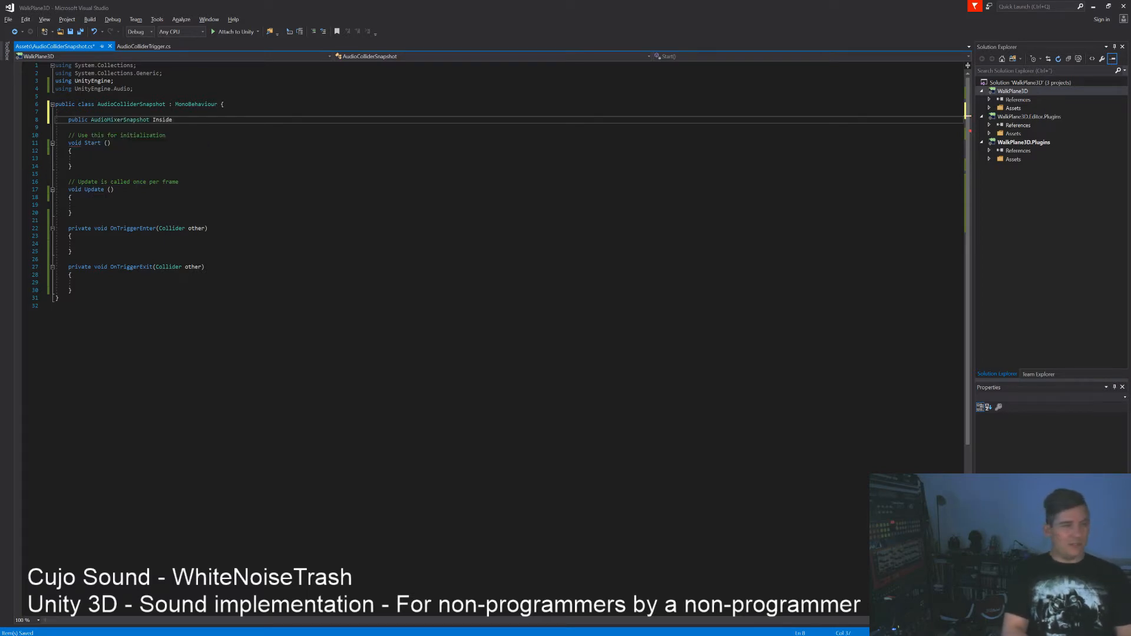
type("ColliderSnap;")
type("public AudioMixerSnapshot")
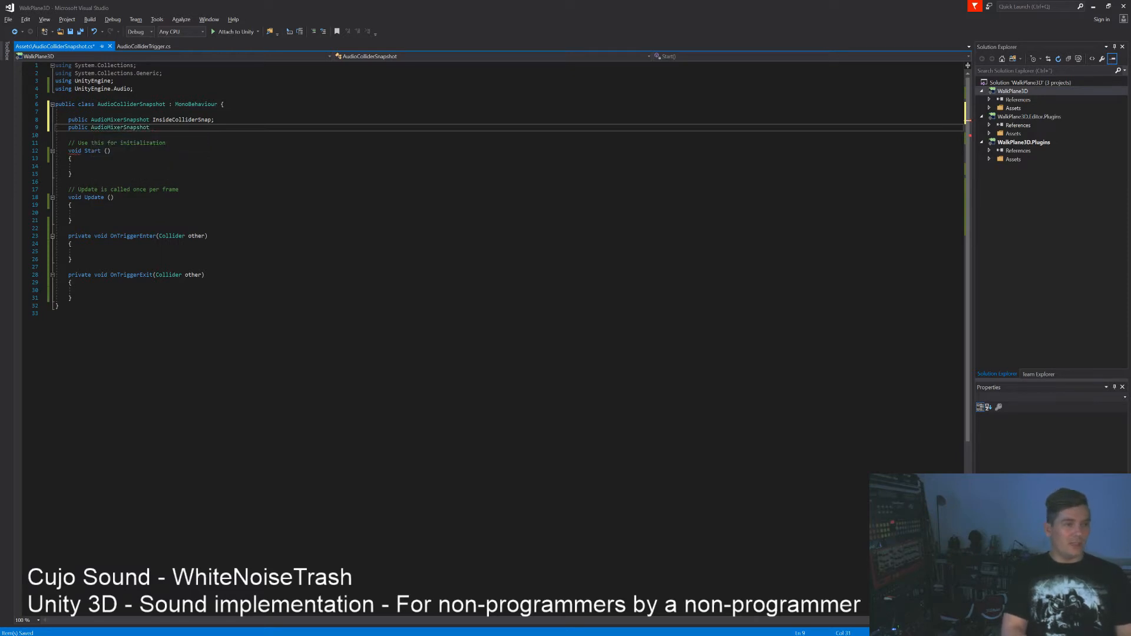
type("OutsideCol")
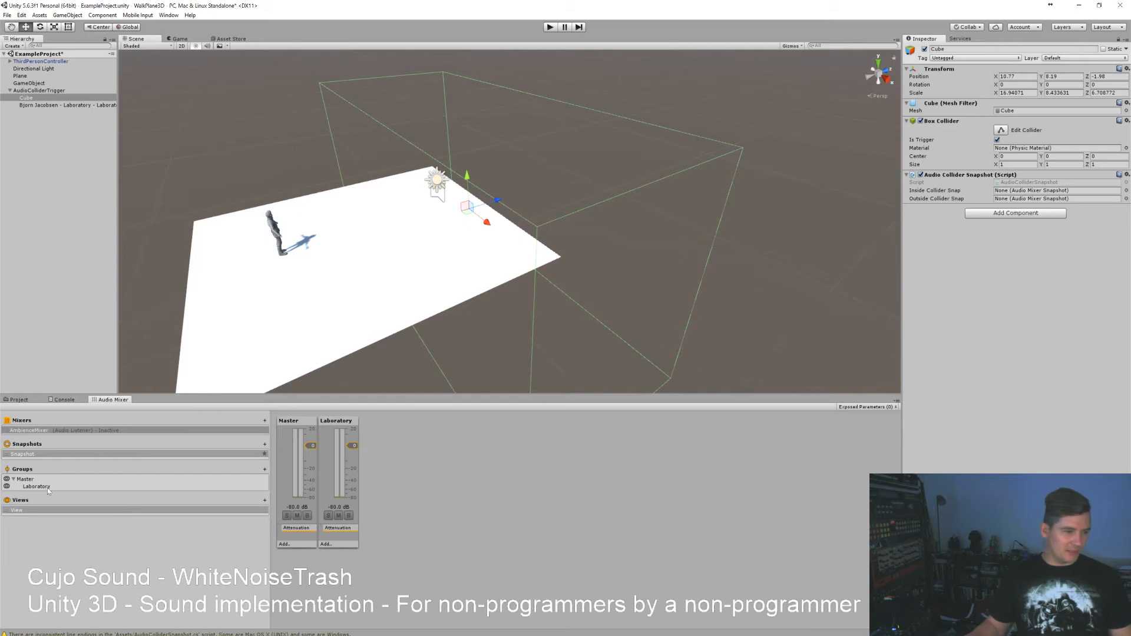
Remove the Laboratory group from the AmbienceMixer
left_click(33, 485)
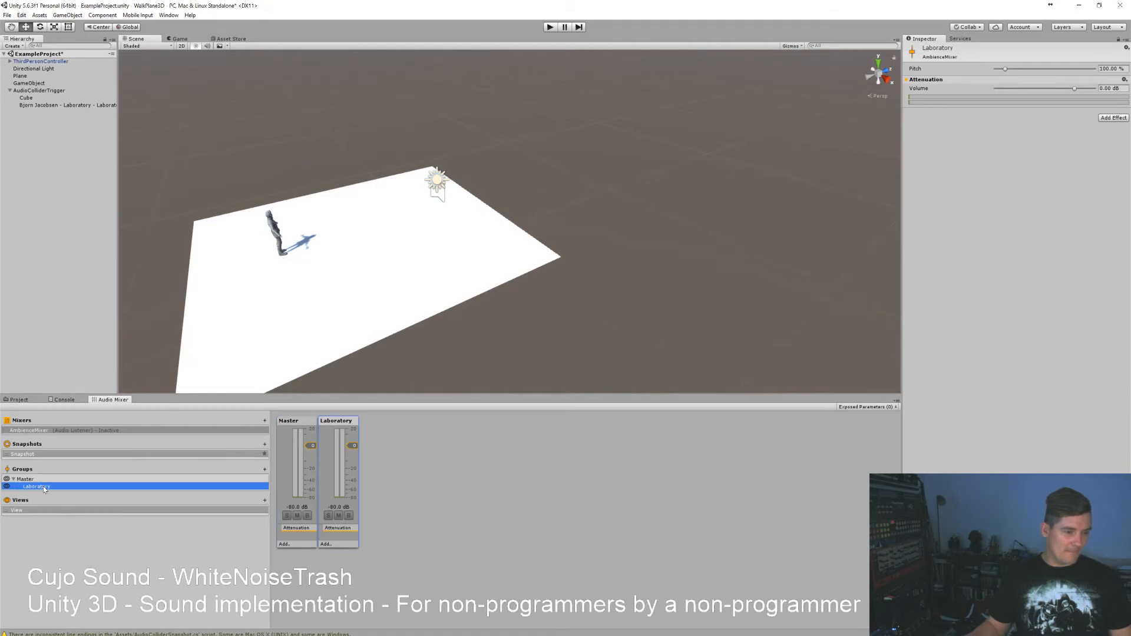
right_click(34, 486)
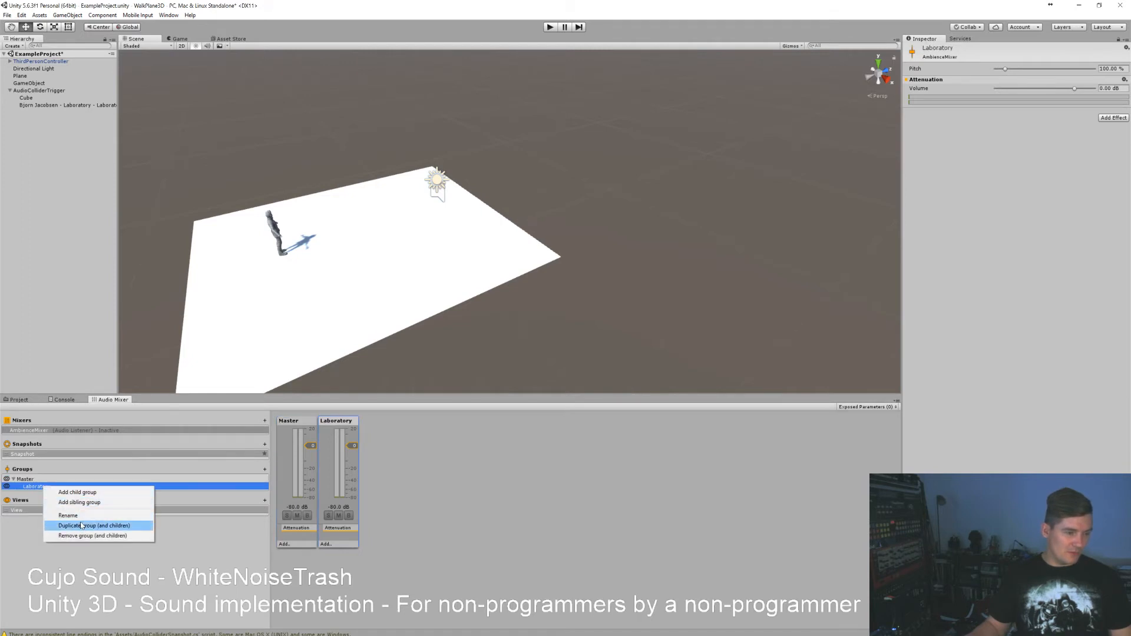
left_click(91, 535)
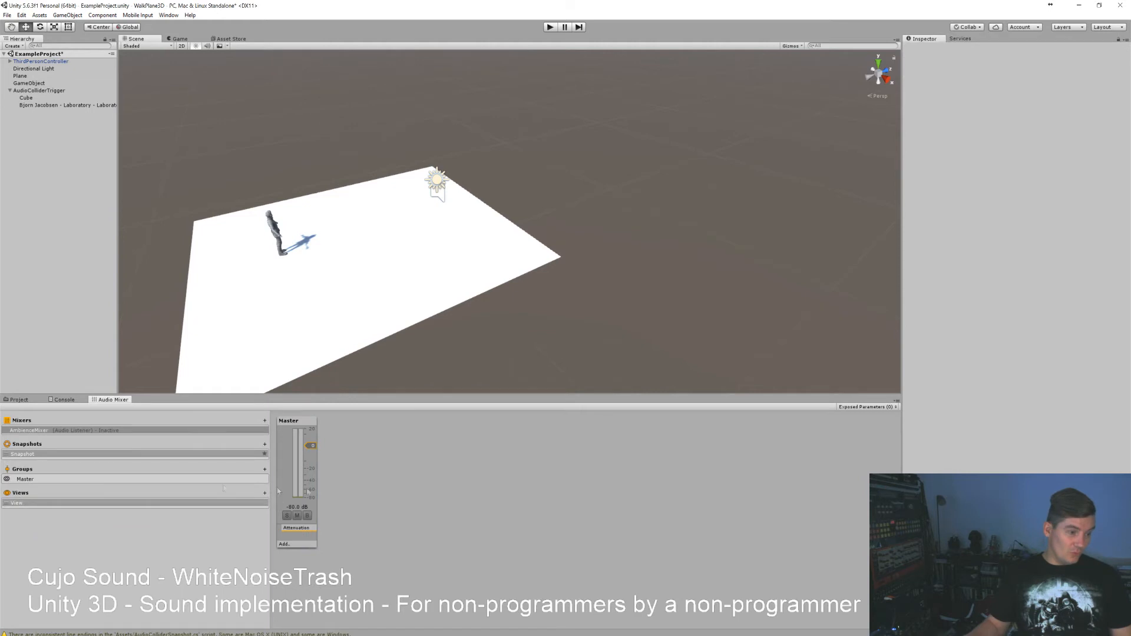
Add InsideCollider and OutsideCollider groups under Master
left_click(264, 453)
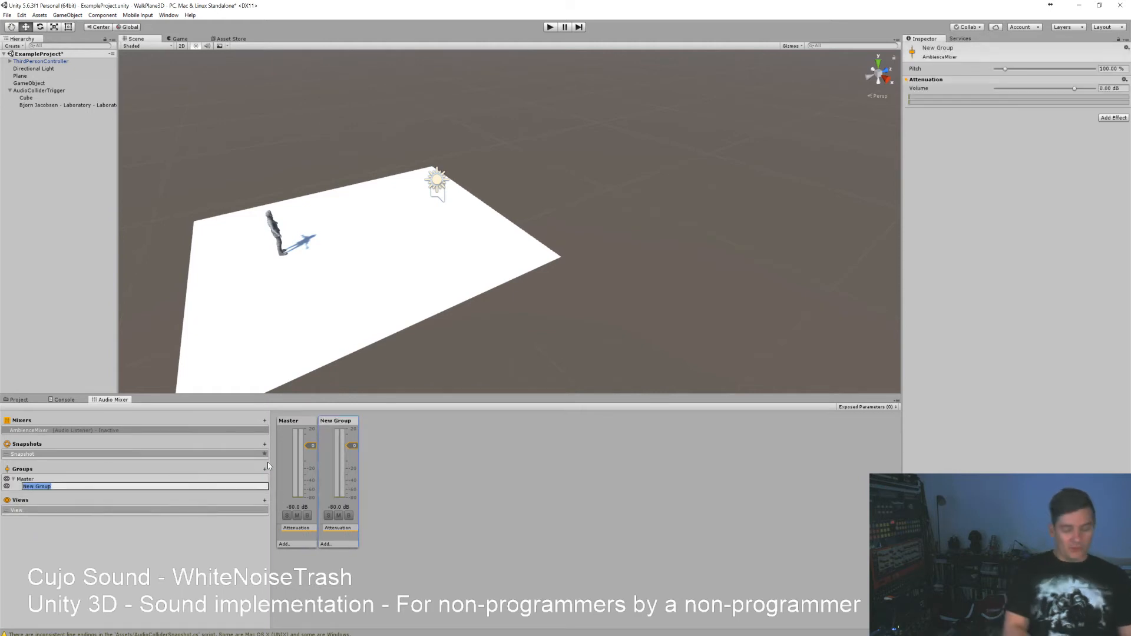
type("InsideColliders")
type("Out")
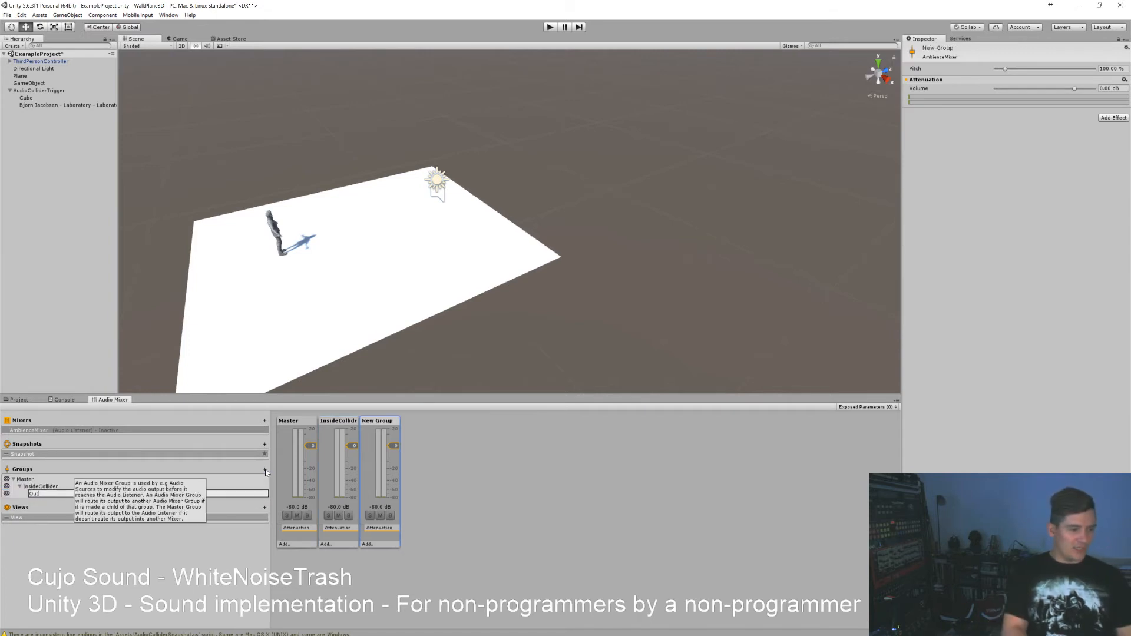
type("sideCollider")
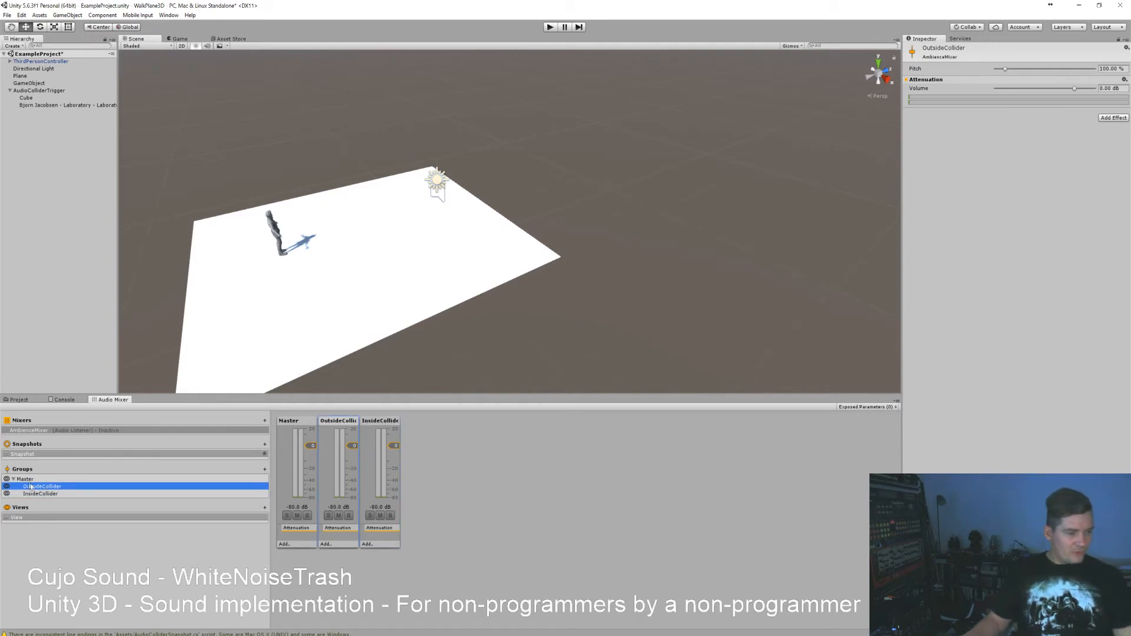
mouse_move(39, 485)
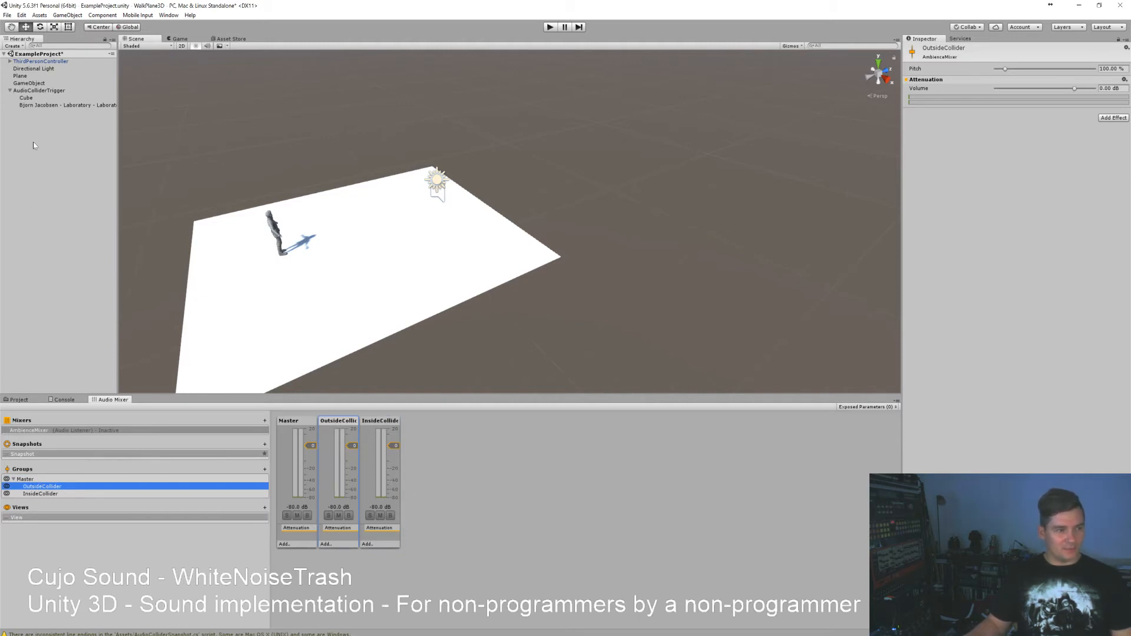
Enable Play On Awake on the roomtone Audio Source and test-run the scene
left_click(59, 105)
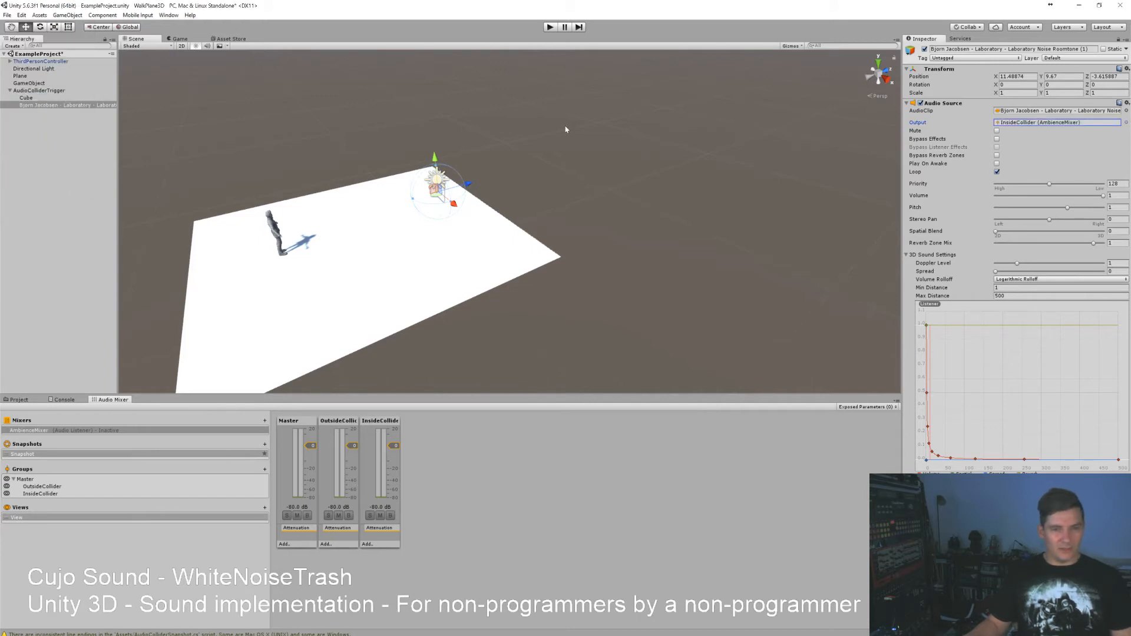
left_click(991, 163)
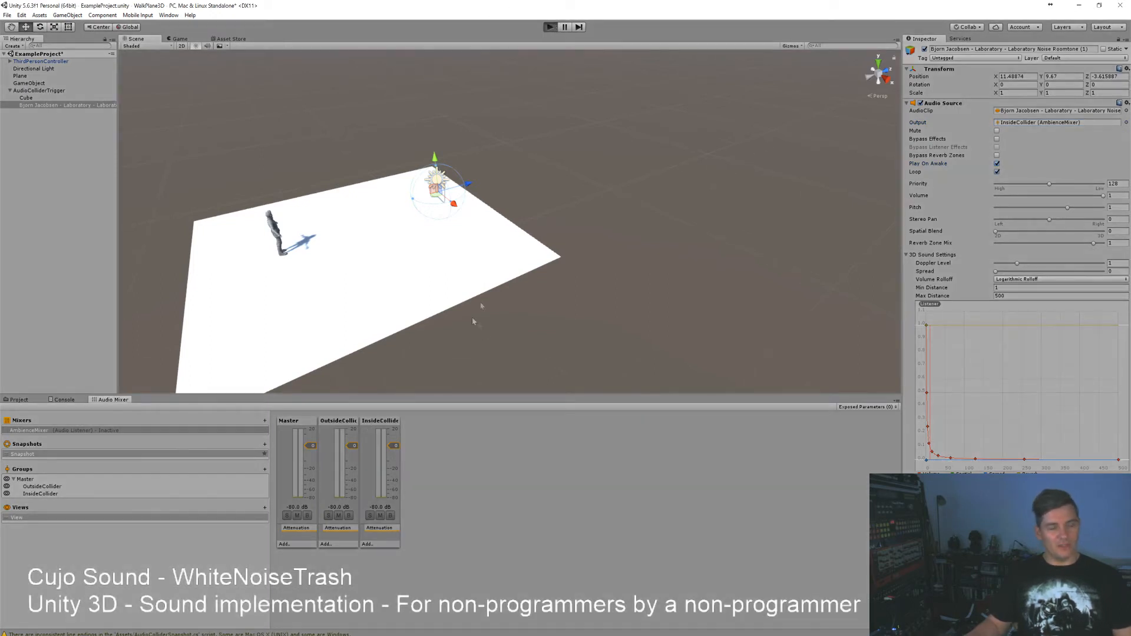
left_click(549, 27)
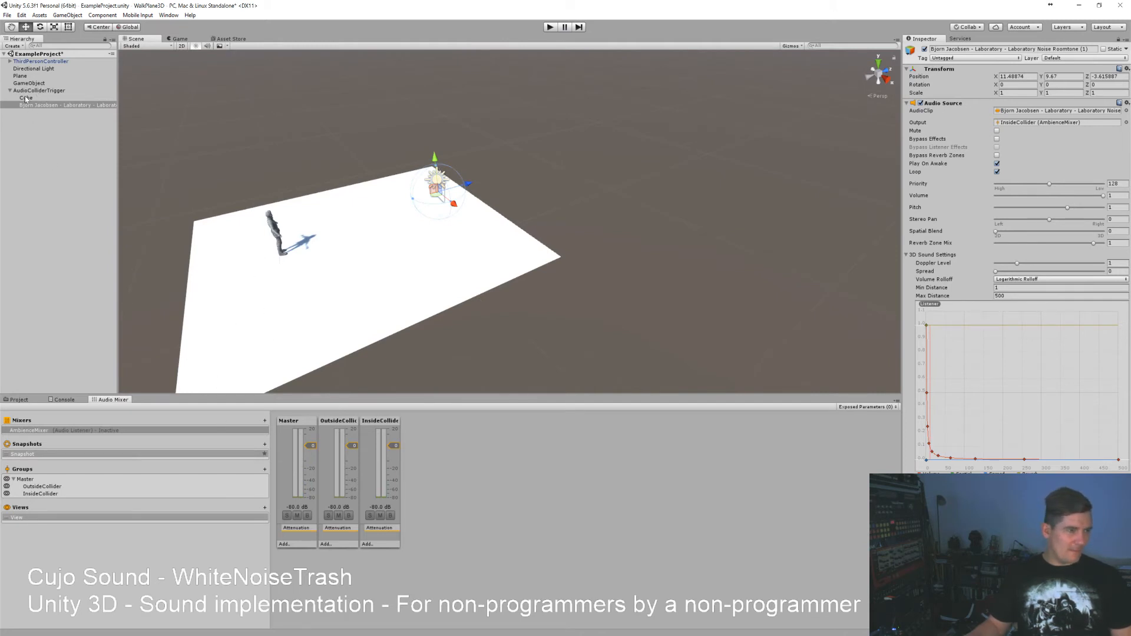
left_click(59, 105)
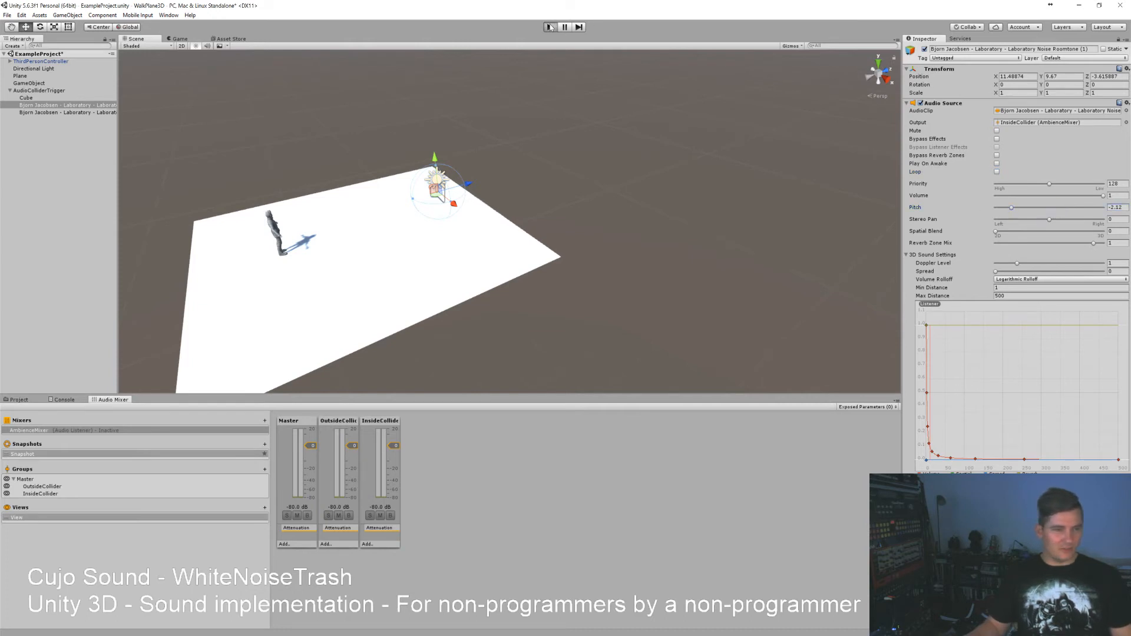
left_click(549, 27)
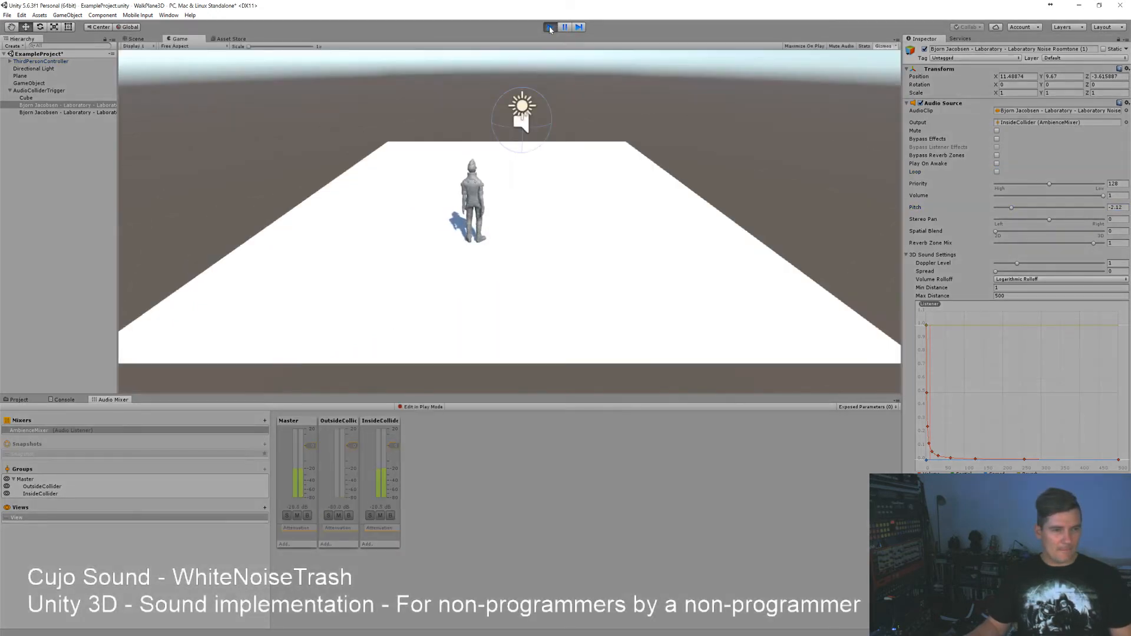
left_click(550, 27)
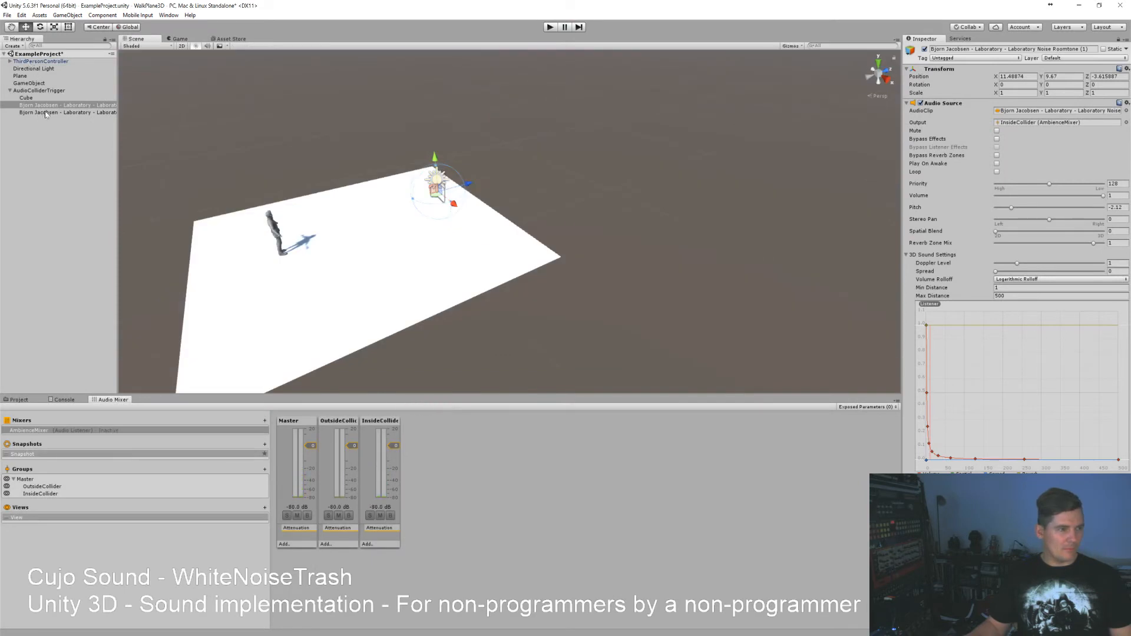
Duplicate the roomtone sound, setting the original's pitch back to 1 while the copy stays negative
left_click(47, 104)
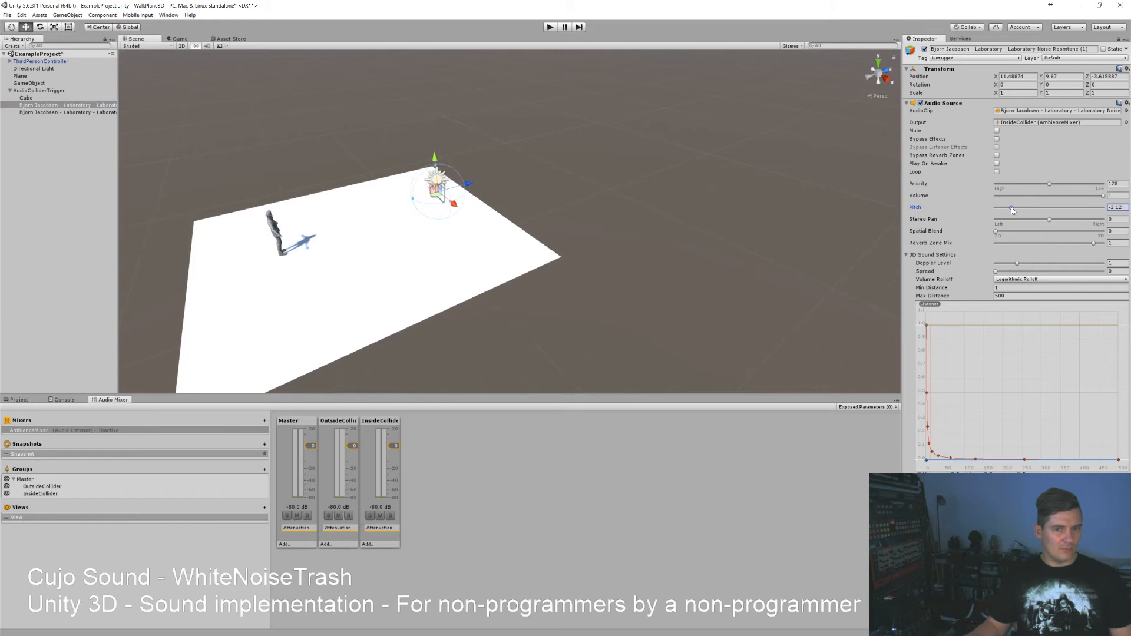
left_click_drag(1010, 208, 1024, 207)
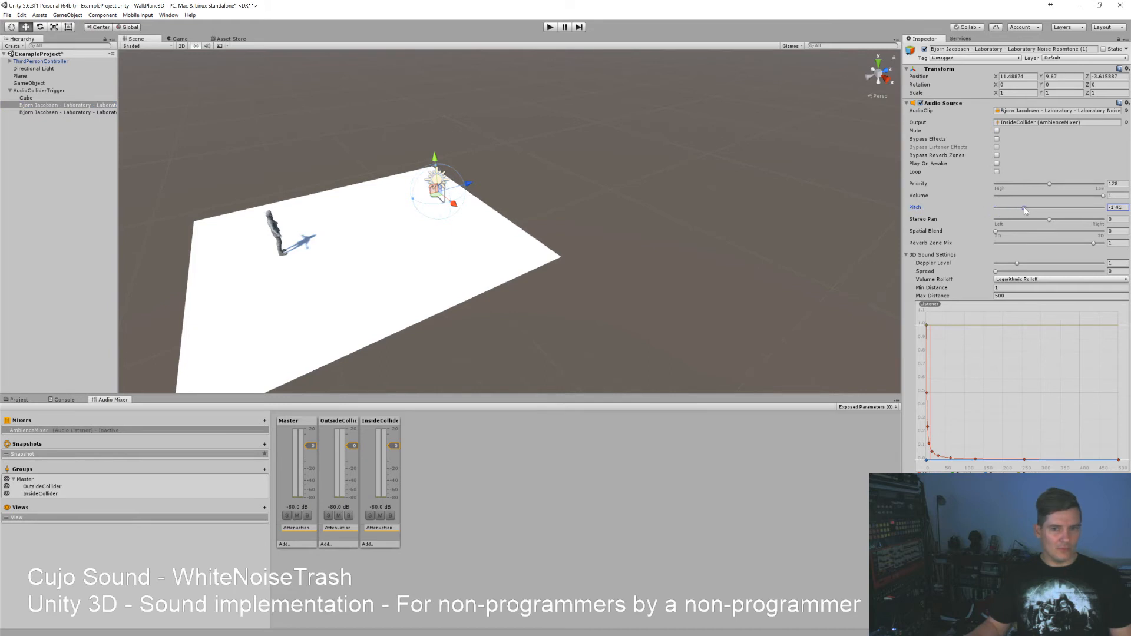
left_click_drag(1015, 207, 1024, 207)
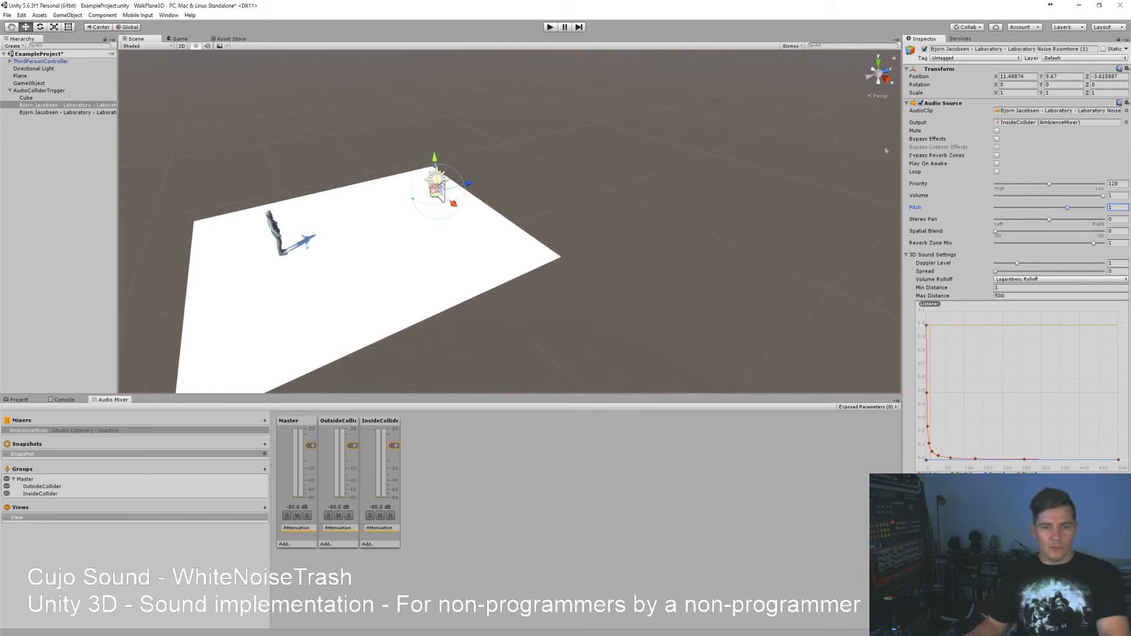
left_click(59, 112)
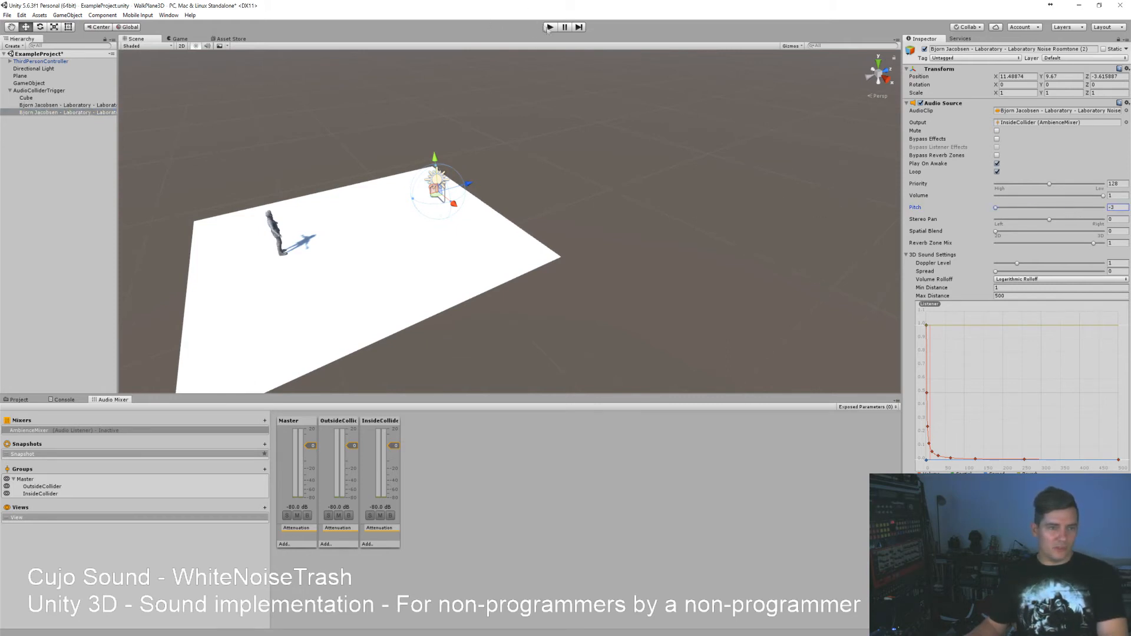
left_click(549, 27)
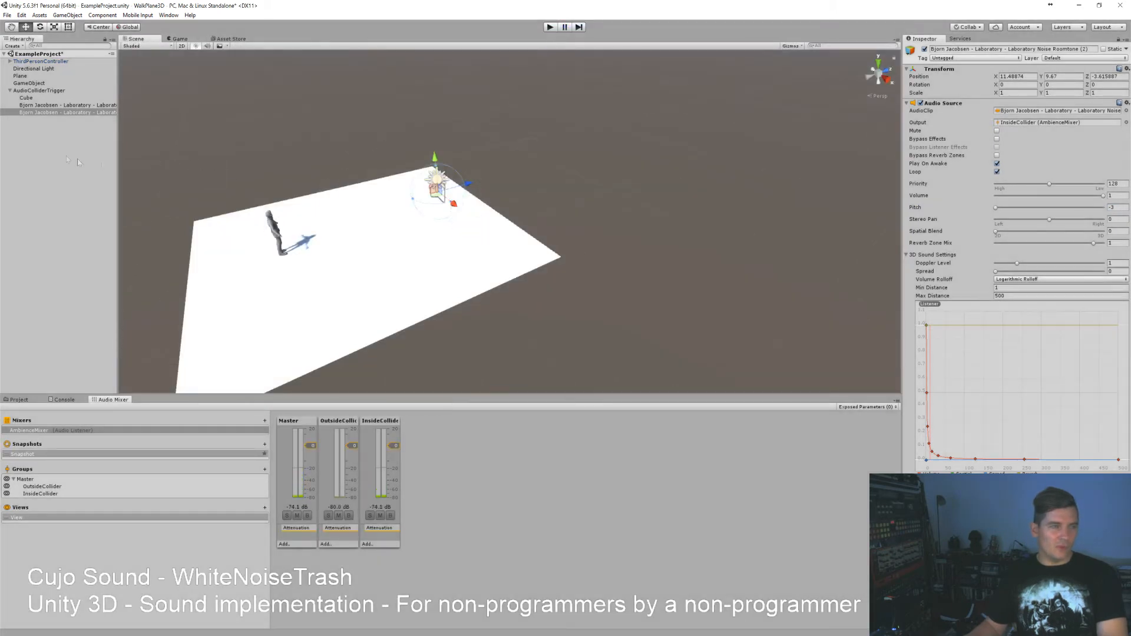
Set Roomtone (2)'s Audio Source output to the OutsideCollider group
left_click(53, 105)
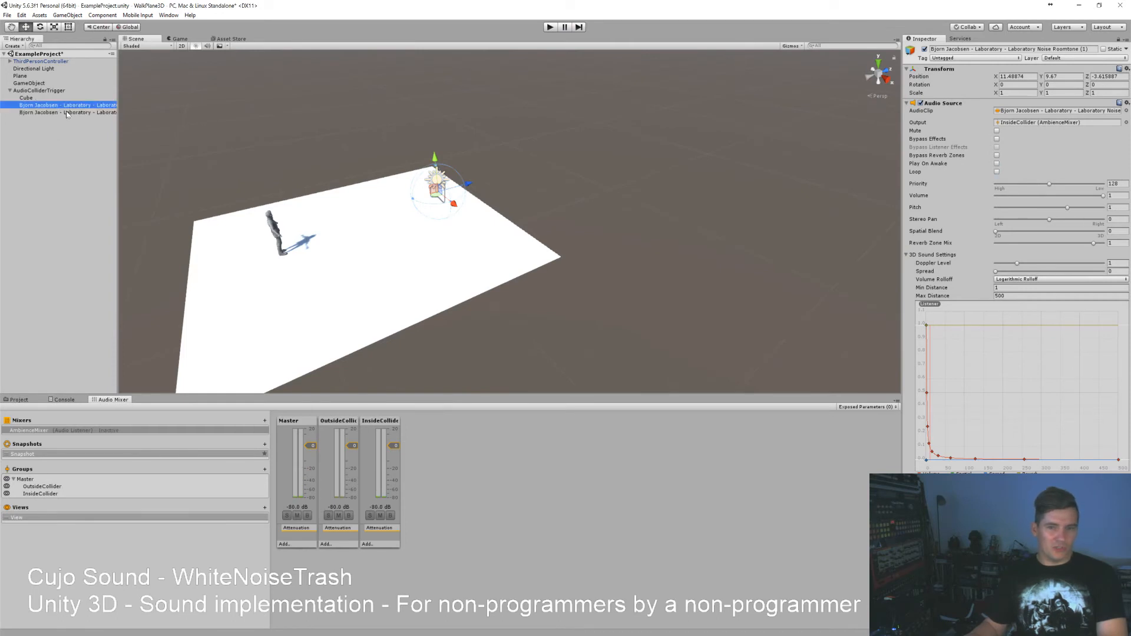
left_click(65, 112)
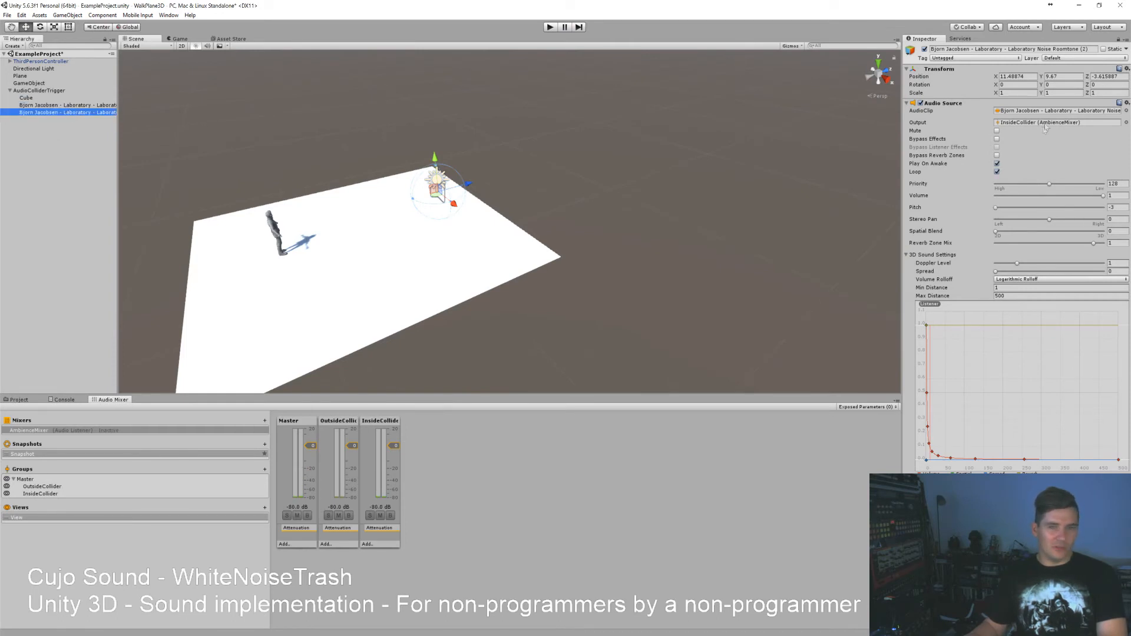
left_click(1058, 123)
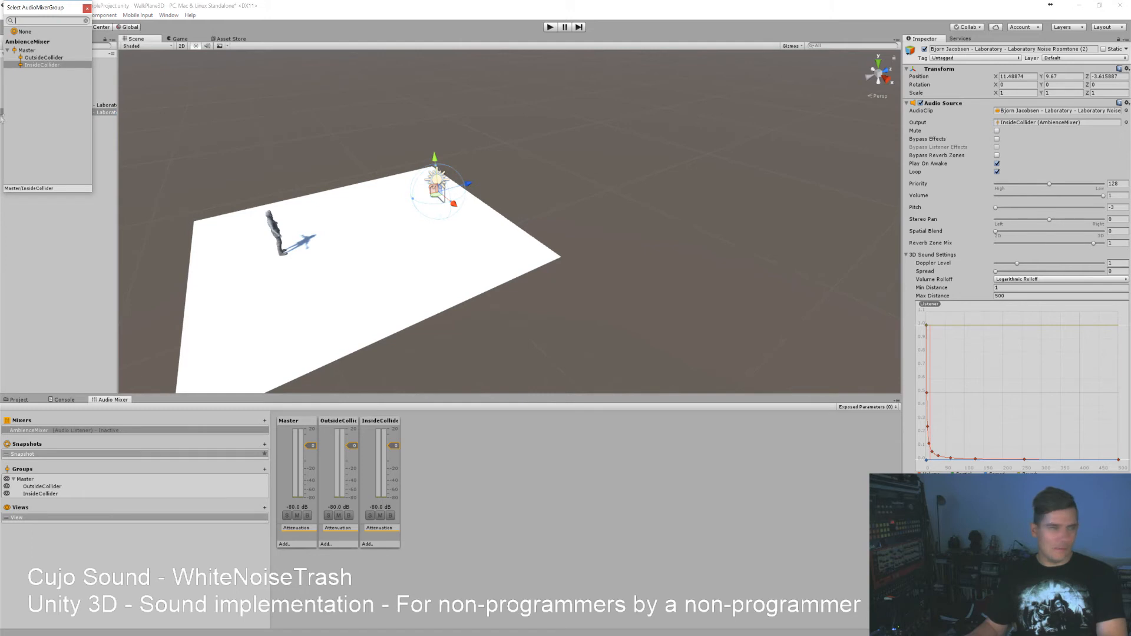
left_click(34, 56)
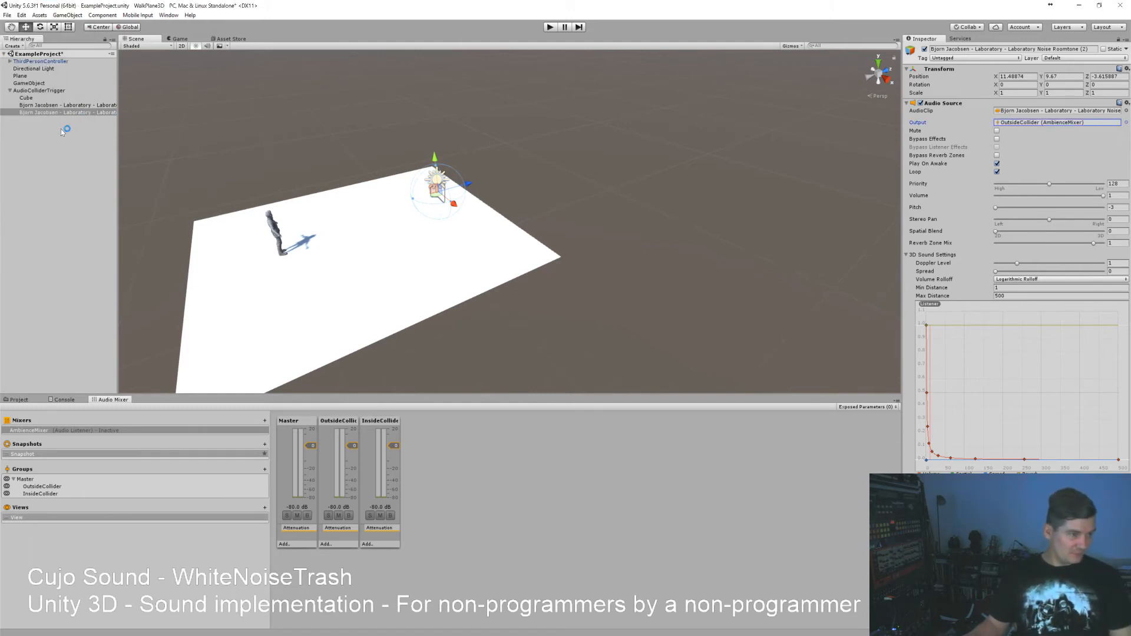
left_click(41, 485)
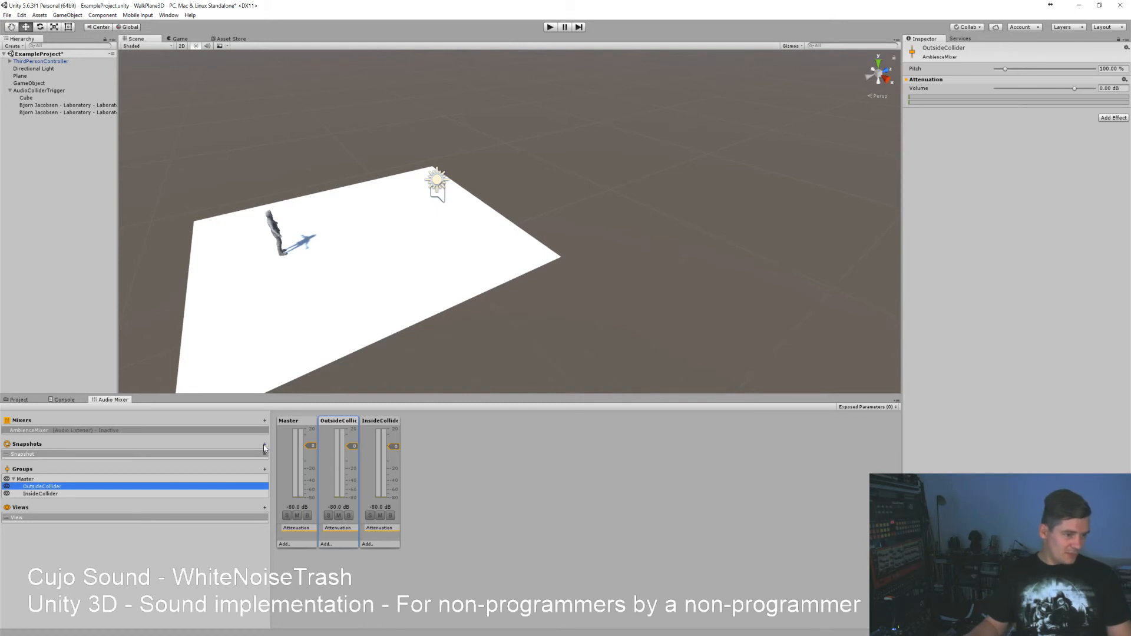
Create mixer snapshots named InsideCollider and OutsideCollider
left_click(264, 449)
type("InsideCollid")
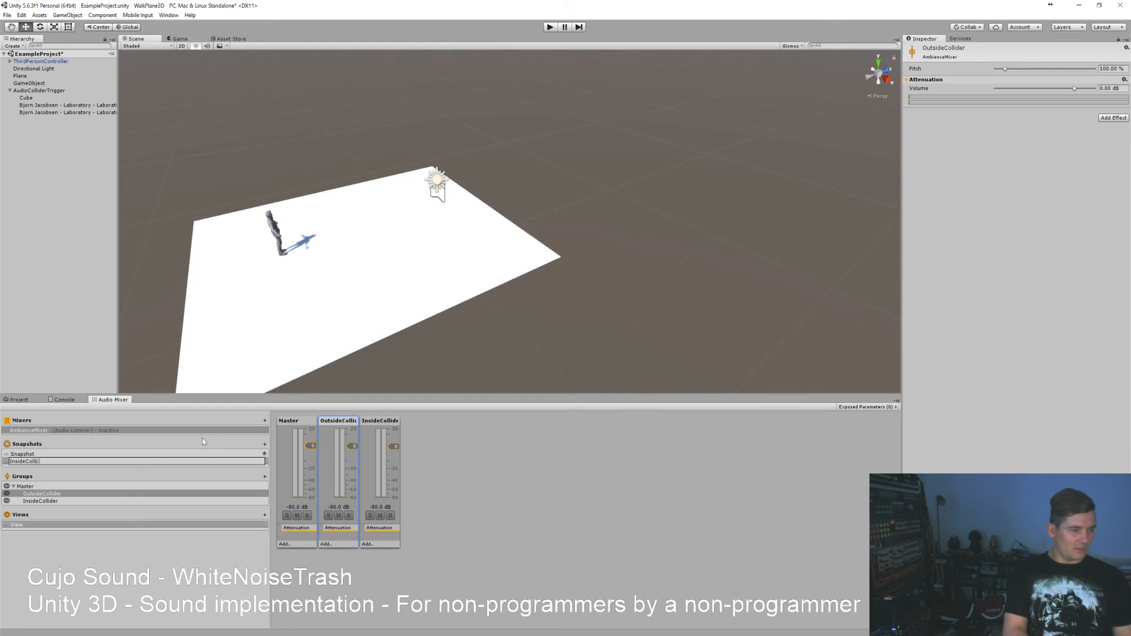
left_click(30, 462)
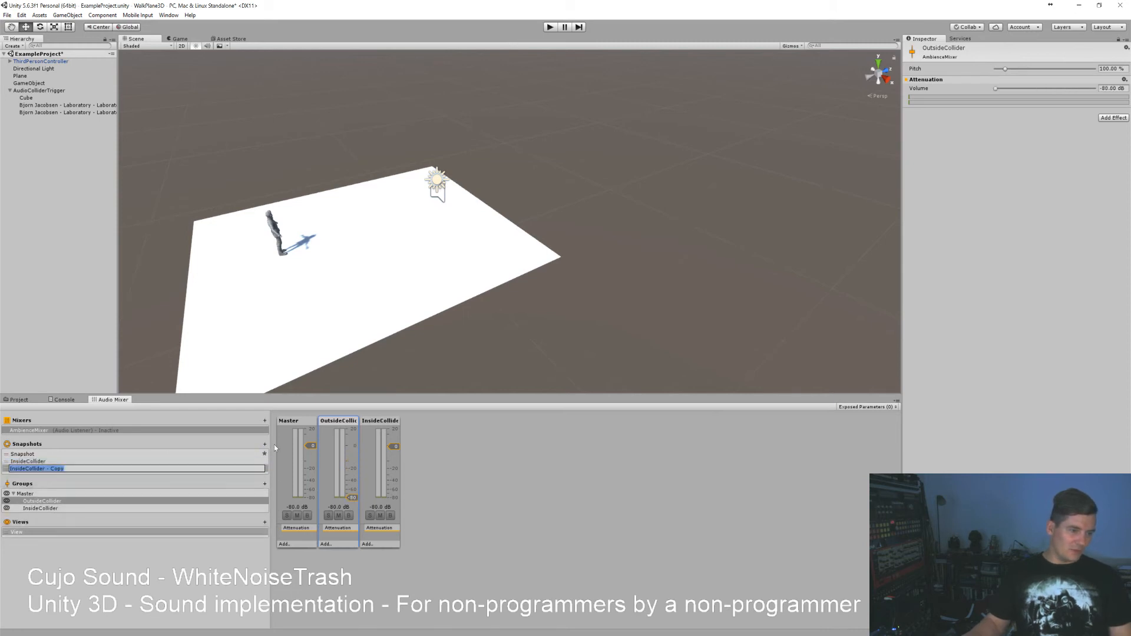
type("OutsideColli")
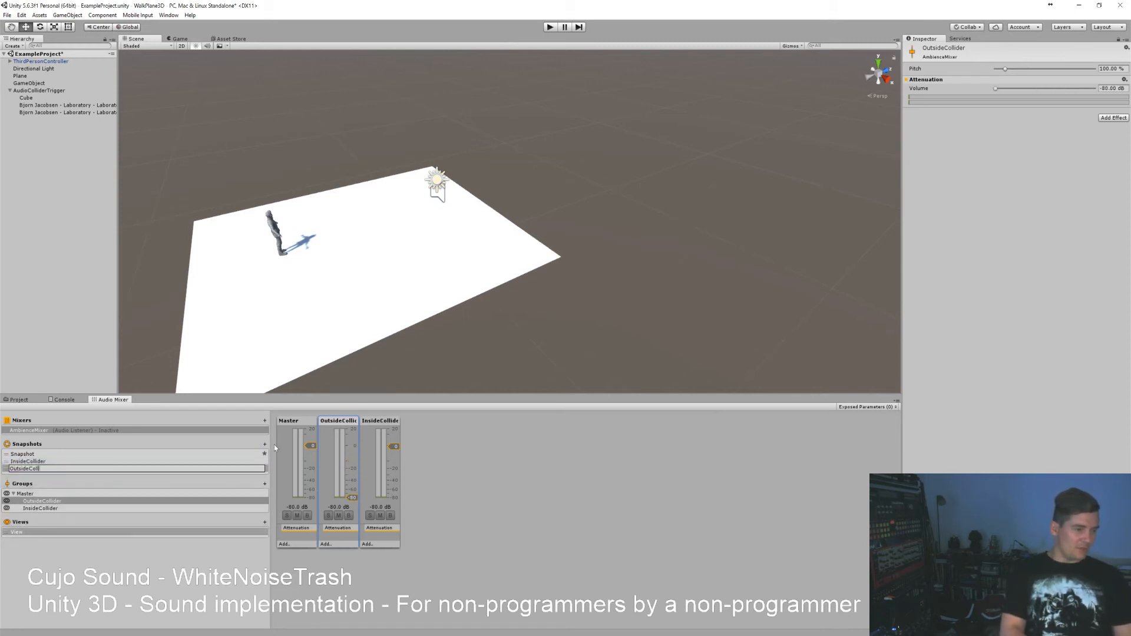
left_click(29, 469)
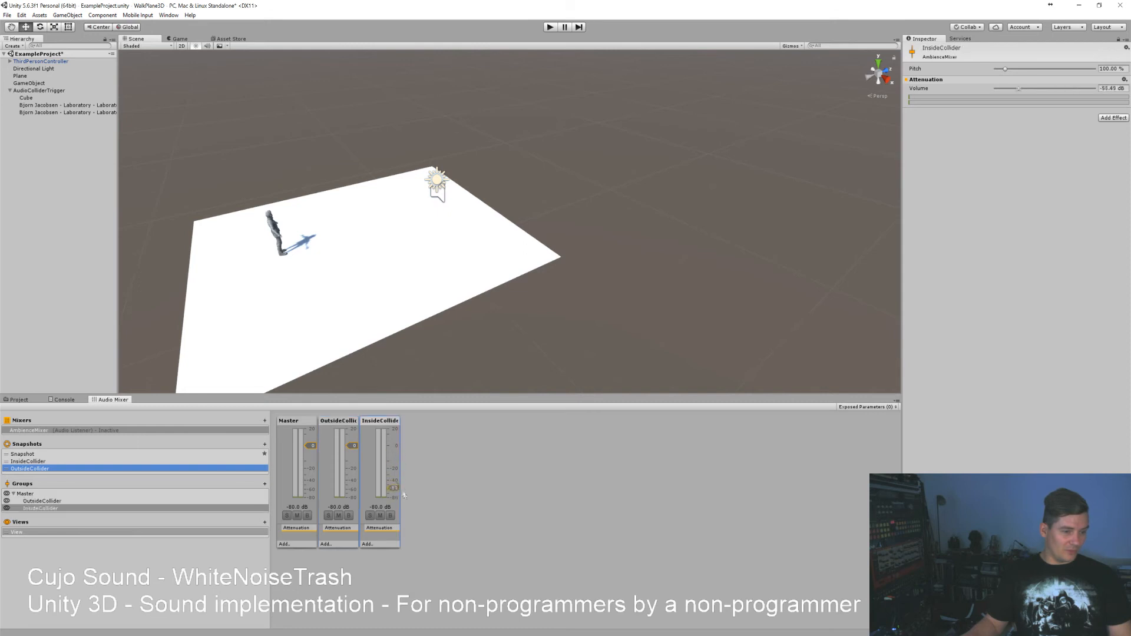
Adjust each snapshot's InsideCollider and OutsideCollider group volumes, then reselect the trigger Cube
left_click(24, 461)
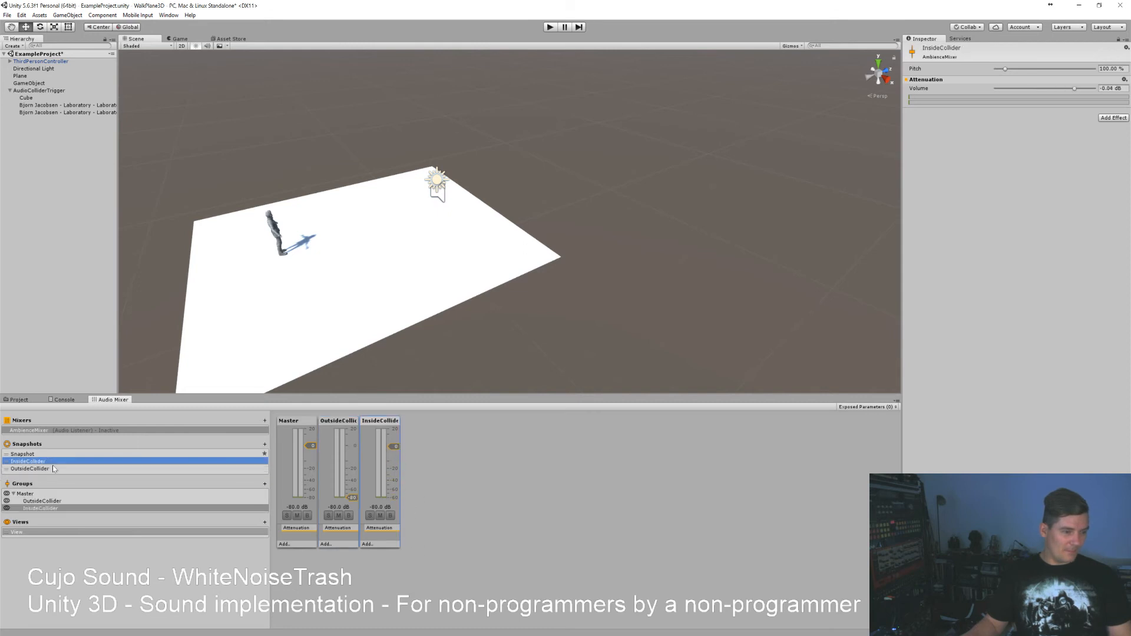
left_click(23, 470)
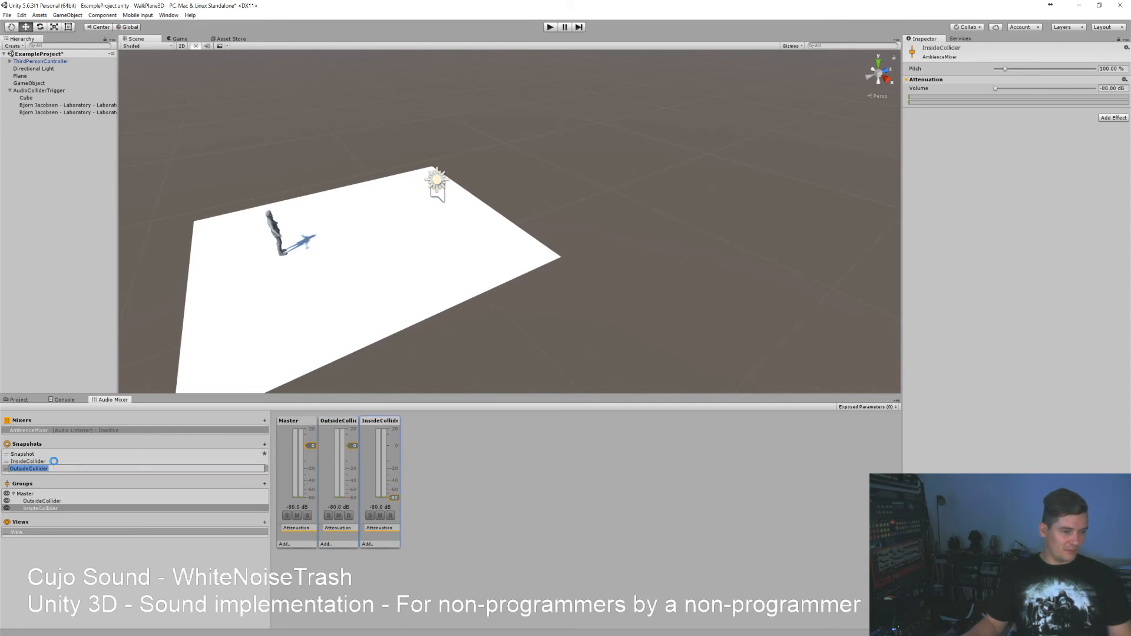
left_click(41, 501)
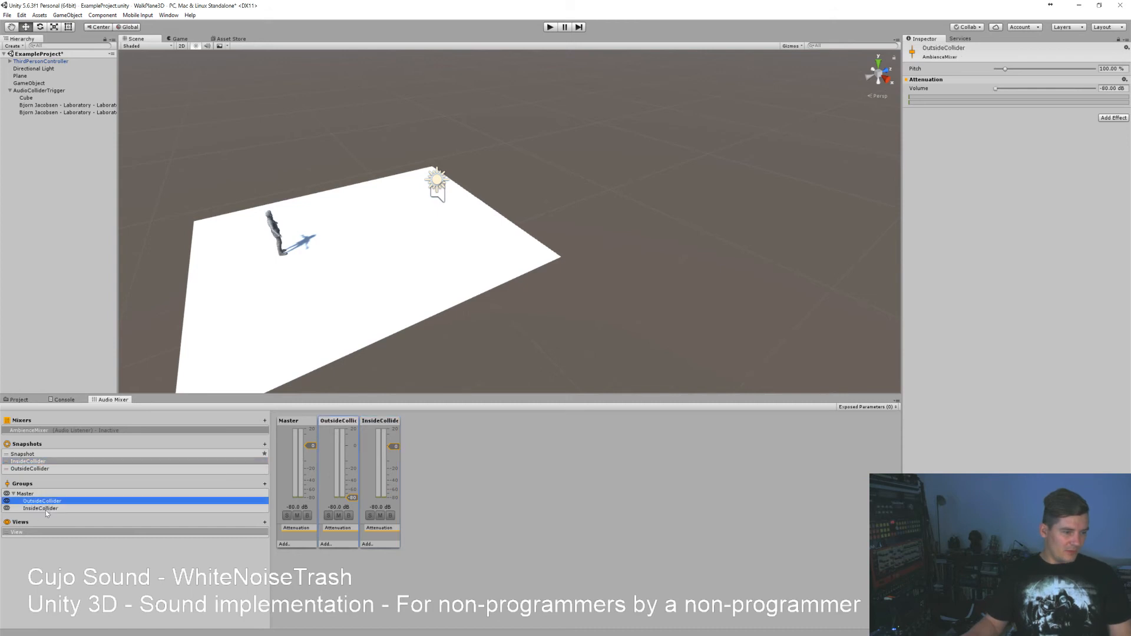
left_click(40, 507)
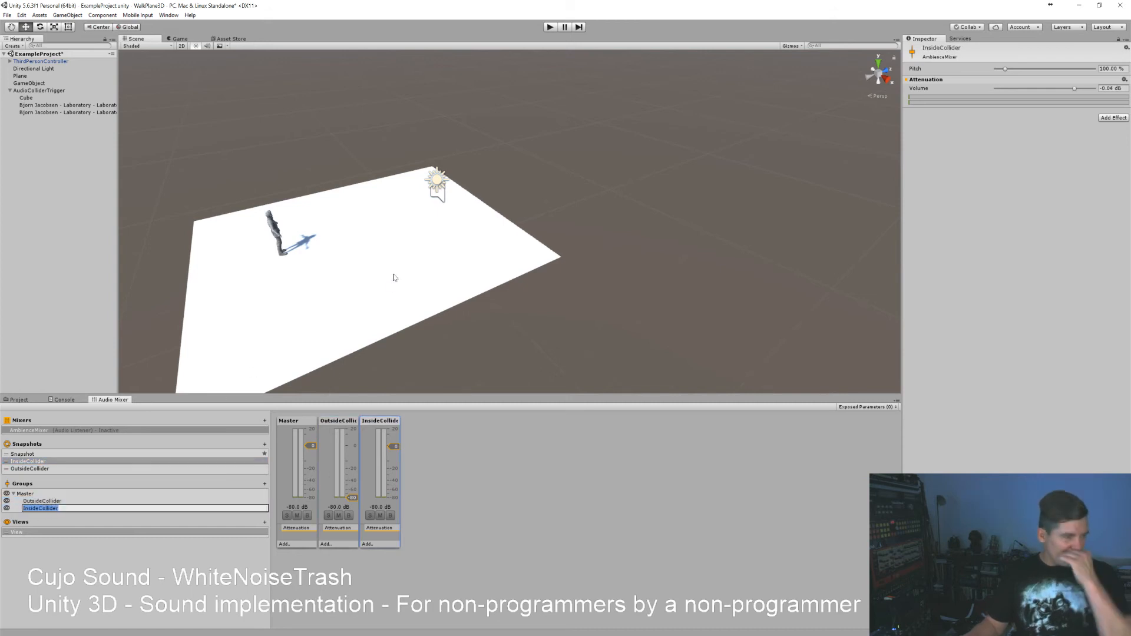
left_click(22, 97)
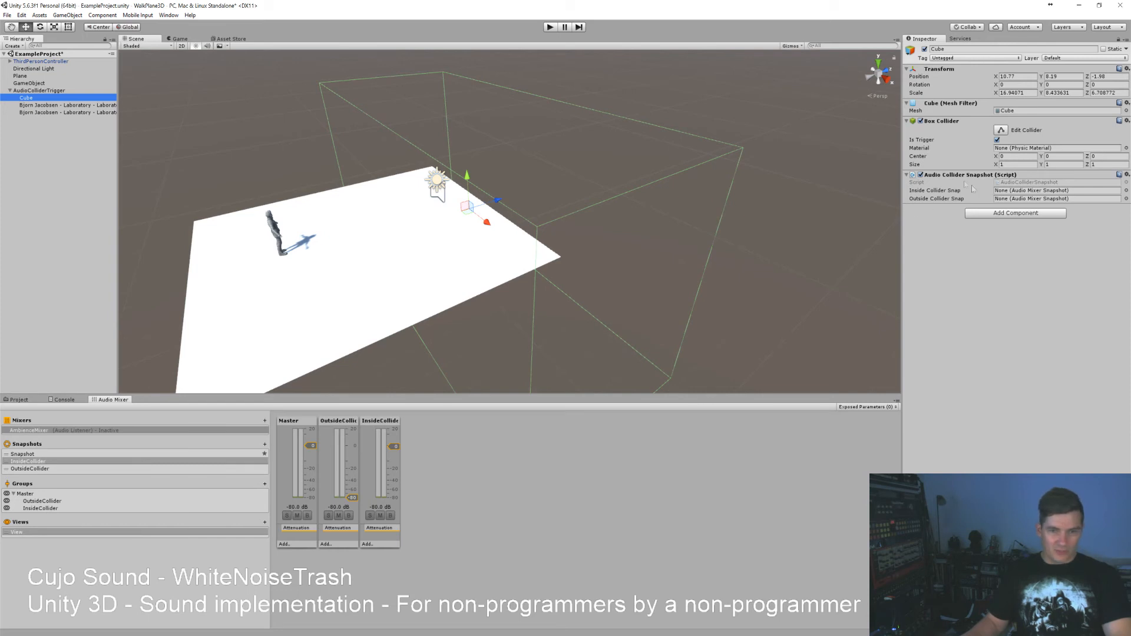
Assign the InsideCollider and OutsideCollider snapshots to the cube's Audio Collider Snapshot fields
left_click(1128, 198)
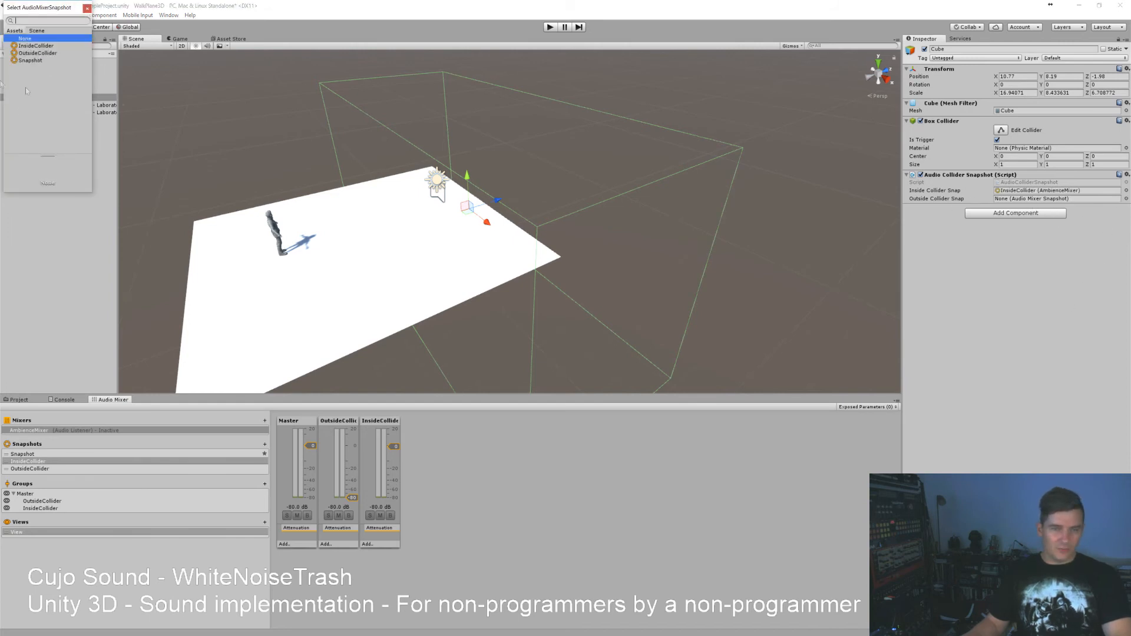
left_click(33, 53)
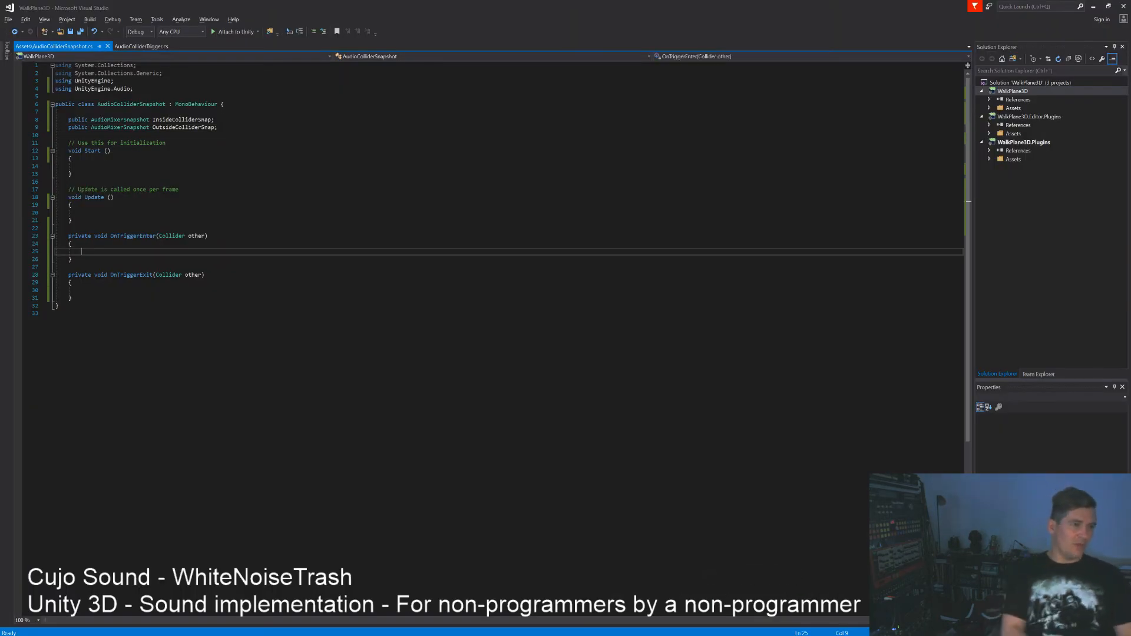
In OnTriggerEnter, begin the InsideColliderSnap.TransitionTo call using IntelliSense completion
type("Inside")
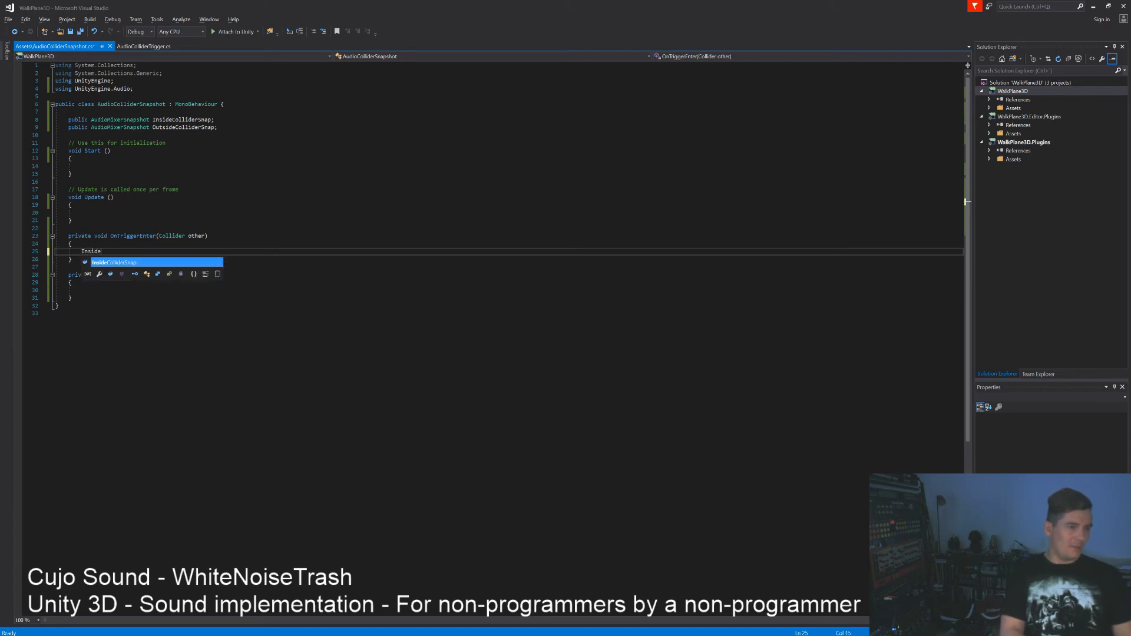
key("Tab")
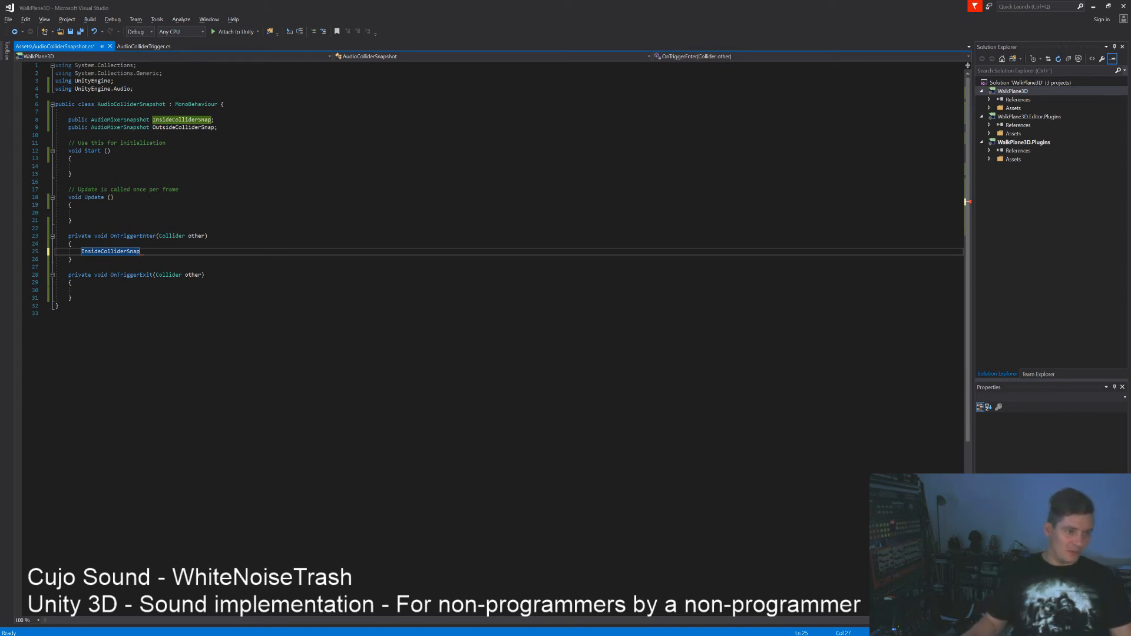
type(".Trans")
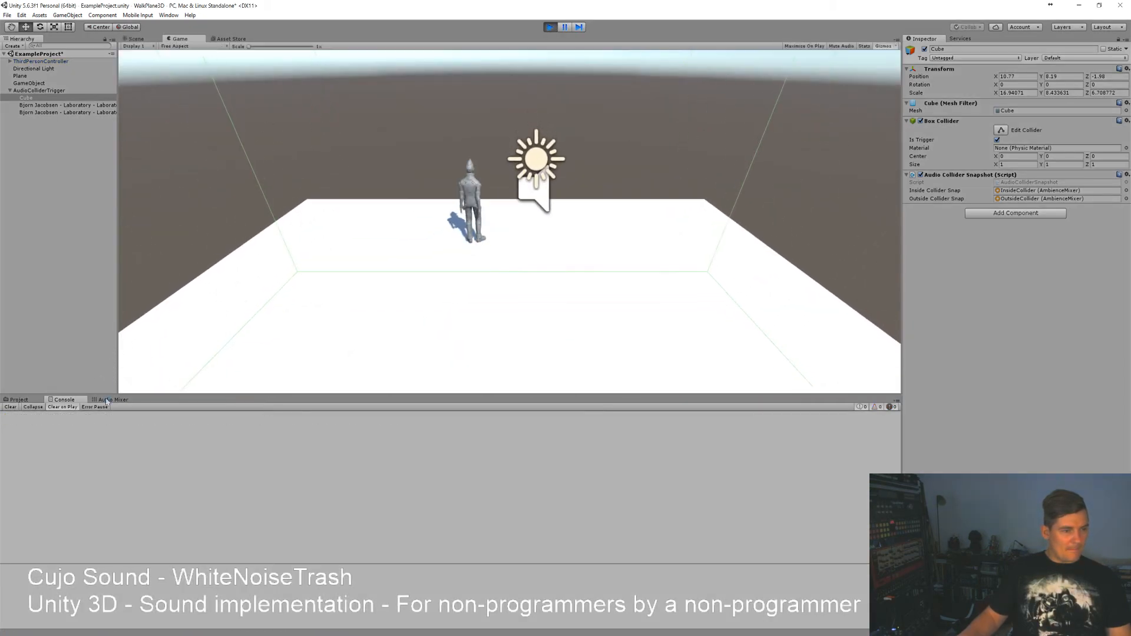
left_click(113, 399)
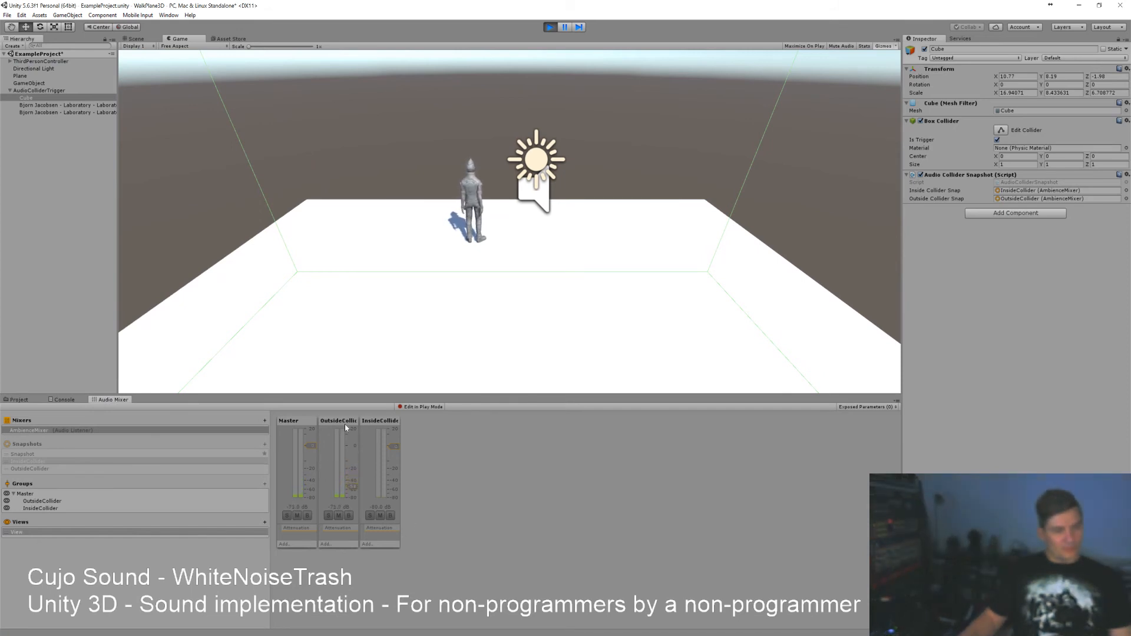
left_click(550, 27)
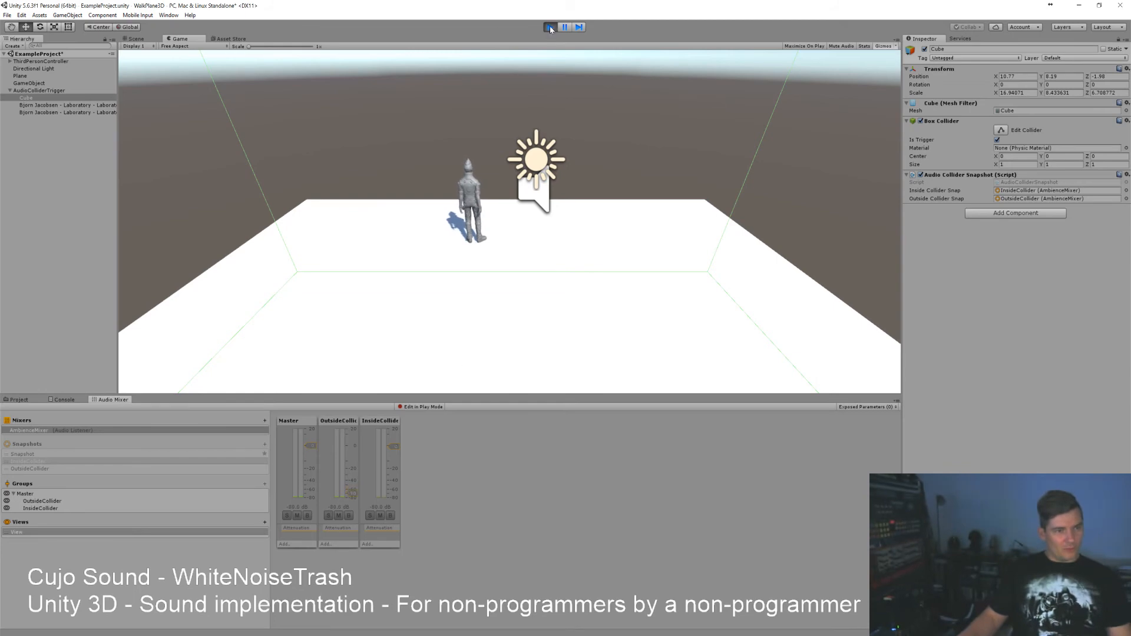
left_click(549, 28)
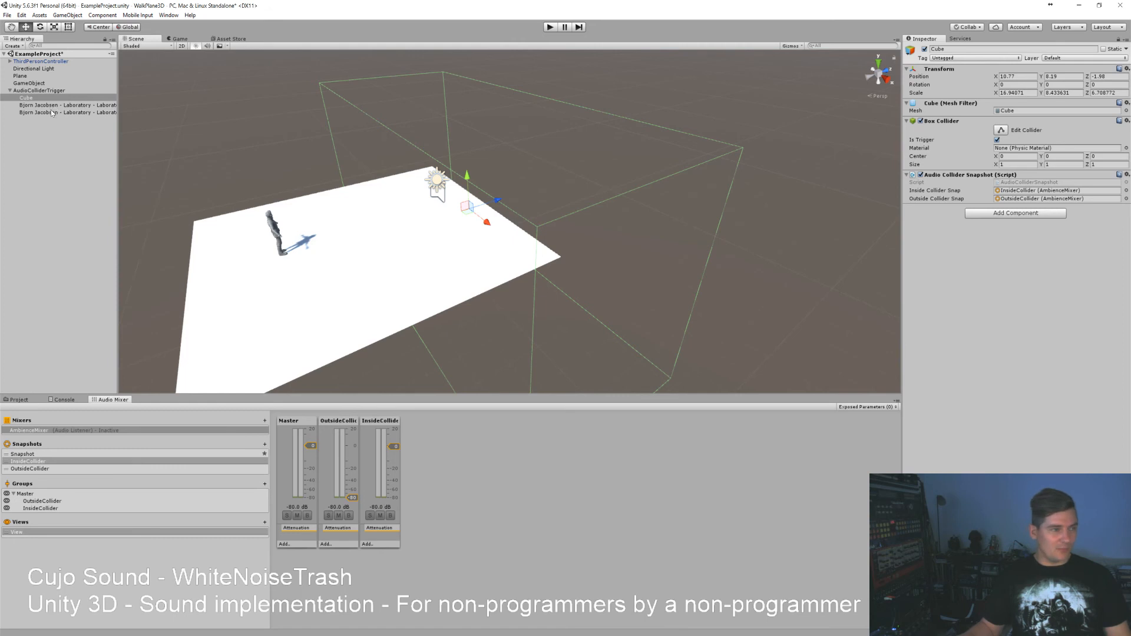
Enable Loop on the laboratory noise object's Audio Source component
left_click(57, 105)
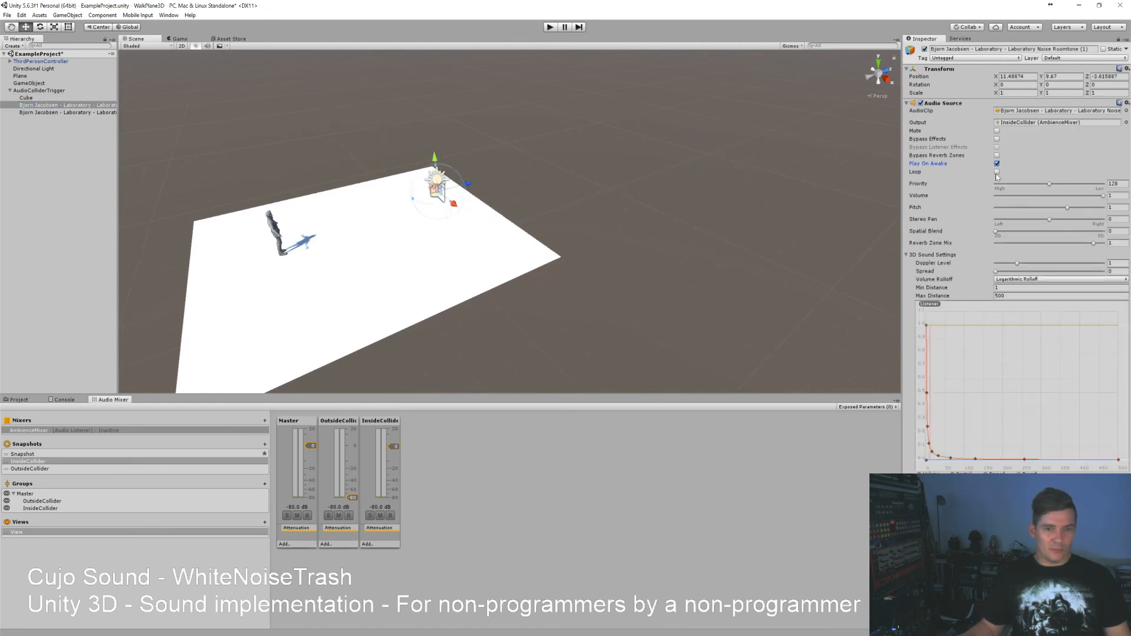
left_click(994, 172)
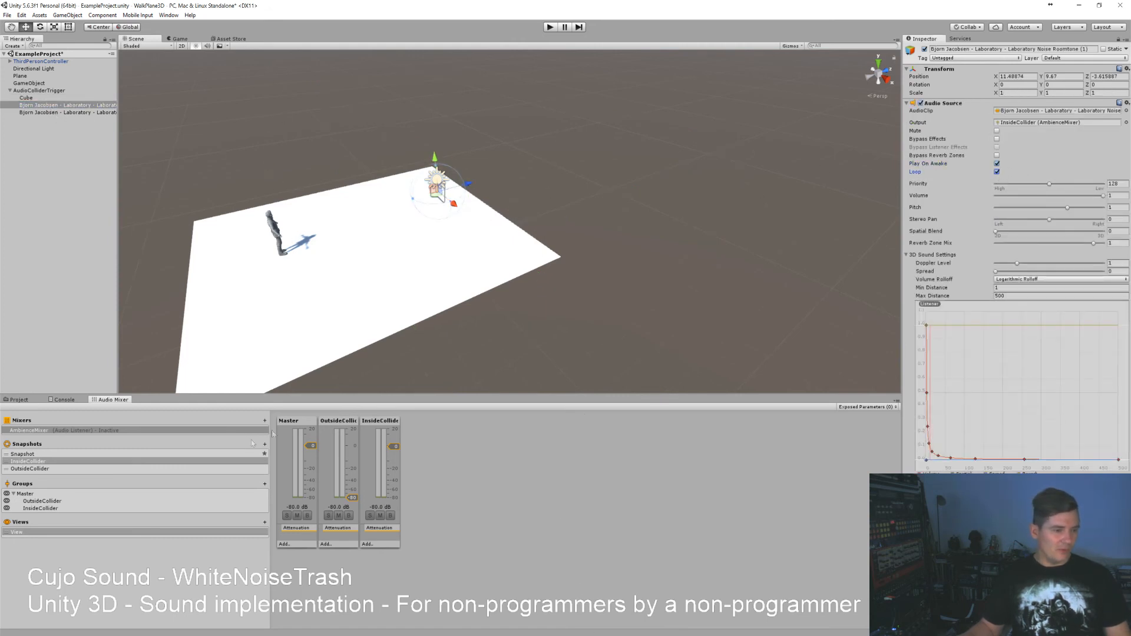
left_click(26, 468)
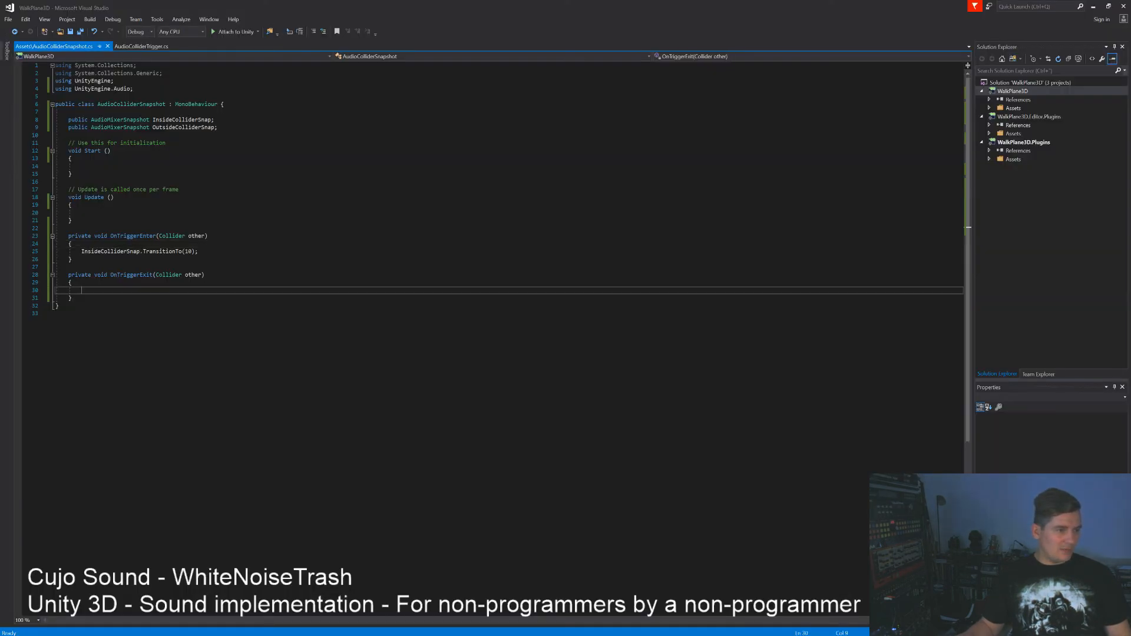
In OnTriggerExit, write the OutsideColliderSnap.TransitionTo(...) call
type("OutsideColliderSnap.")
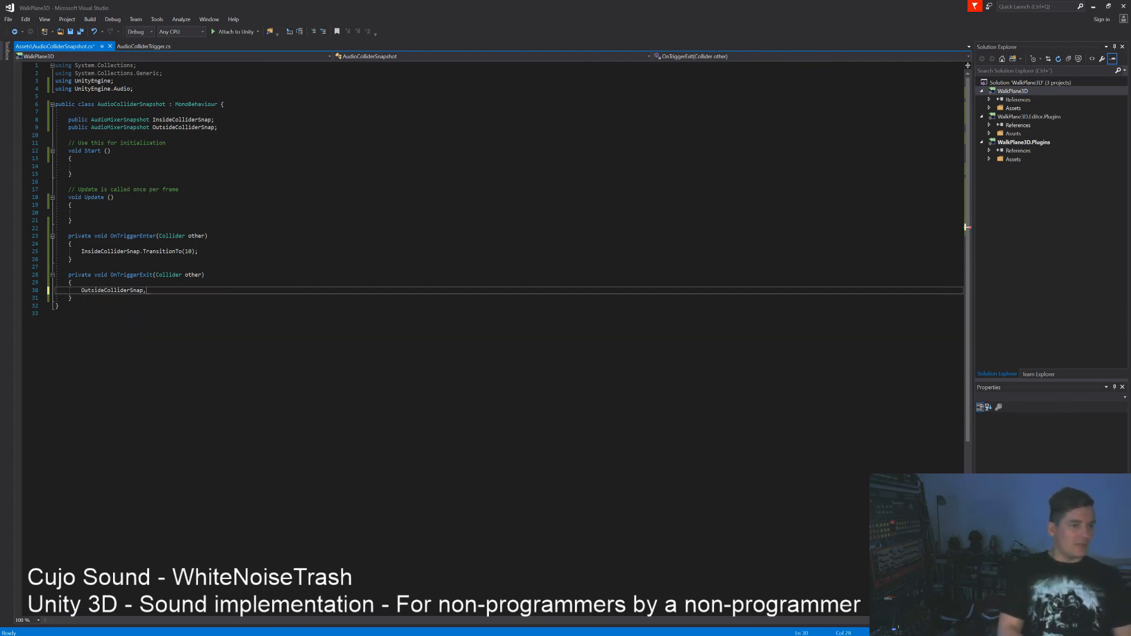
type("TransitionTo")
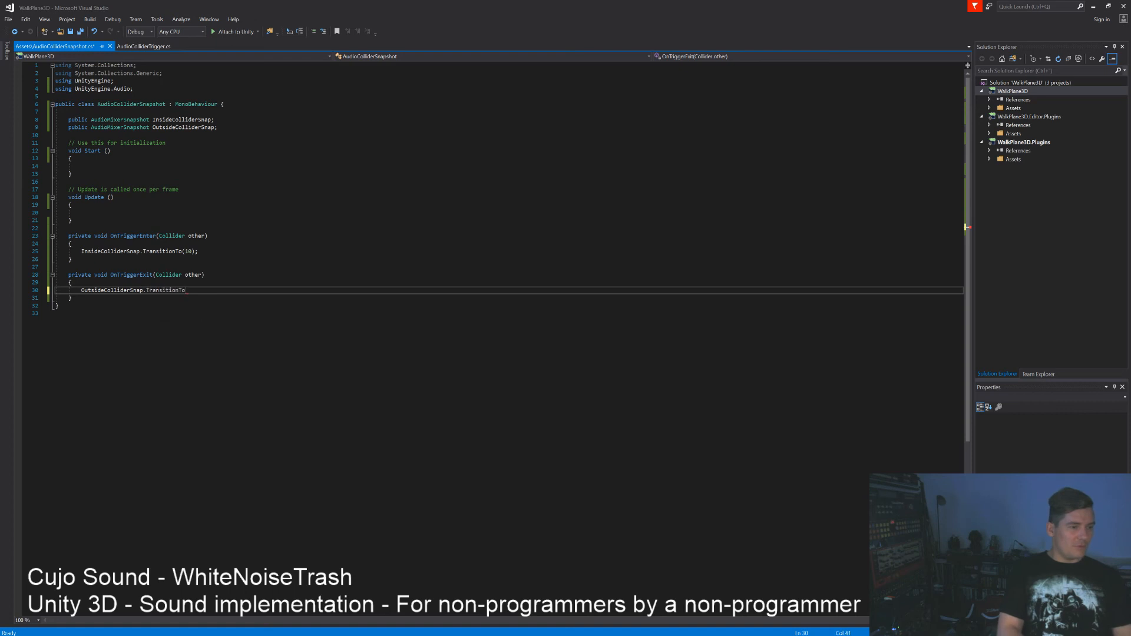
type("(10)")
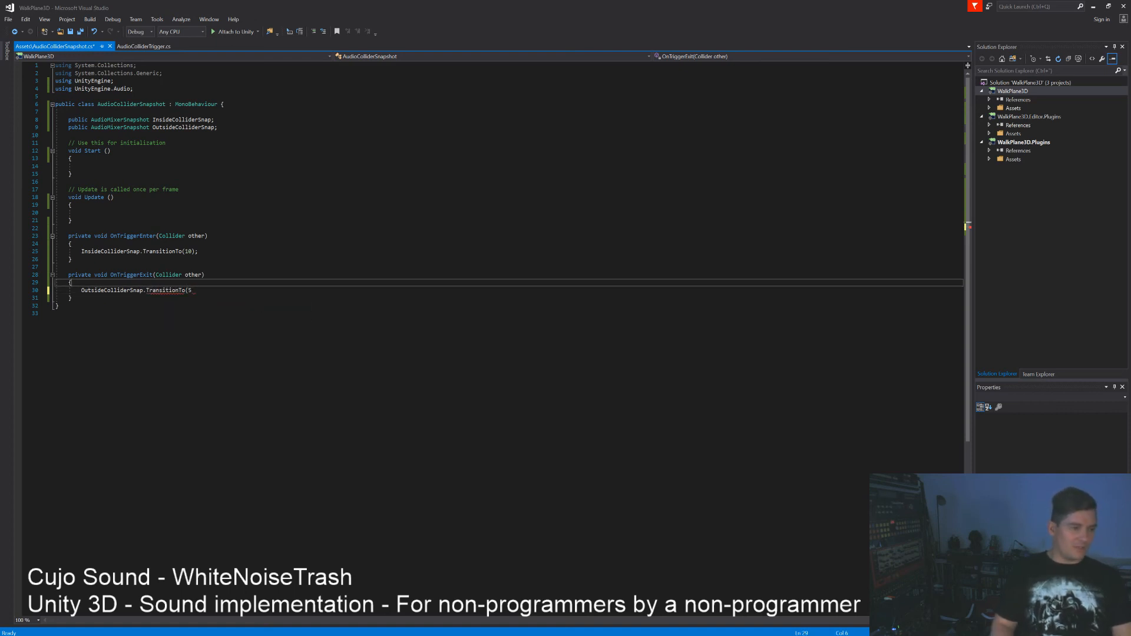
type(");")
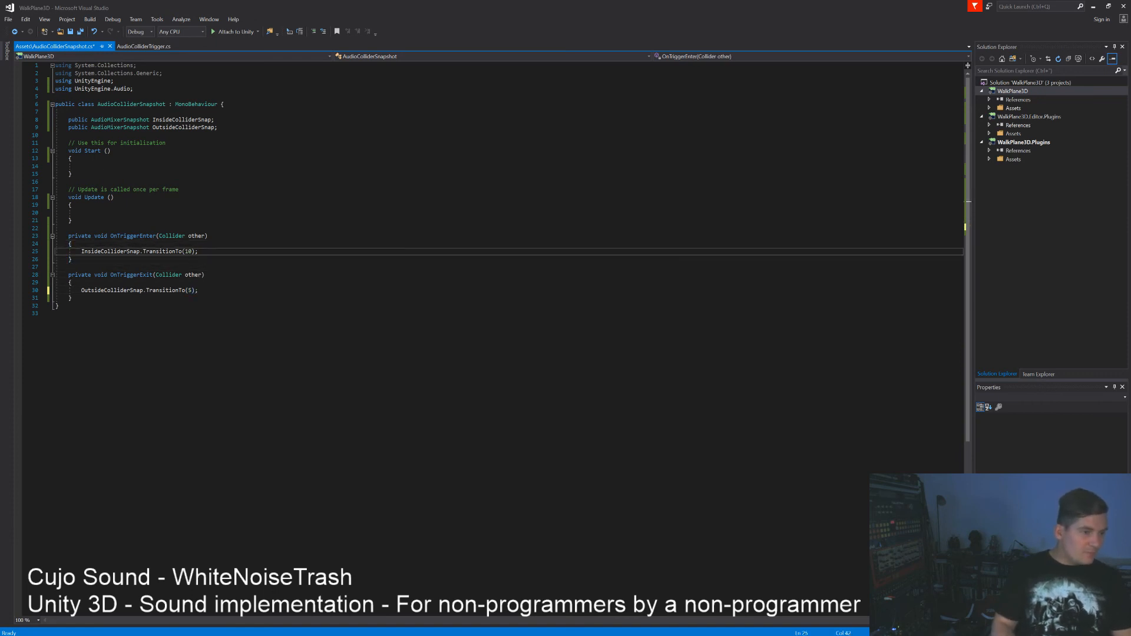
Set both trigger transitions to 5 seconds and finish the statements
type("5")
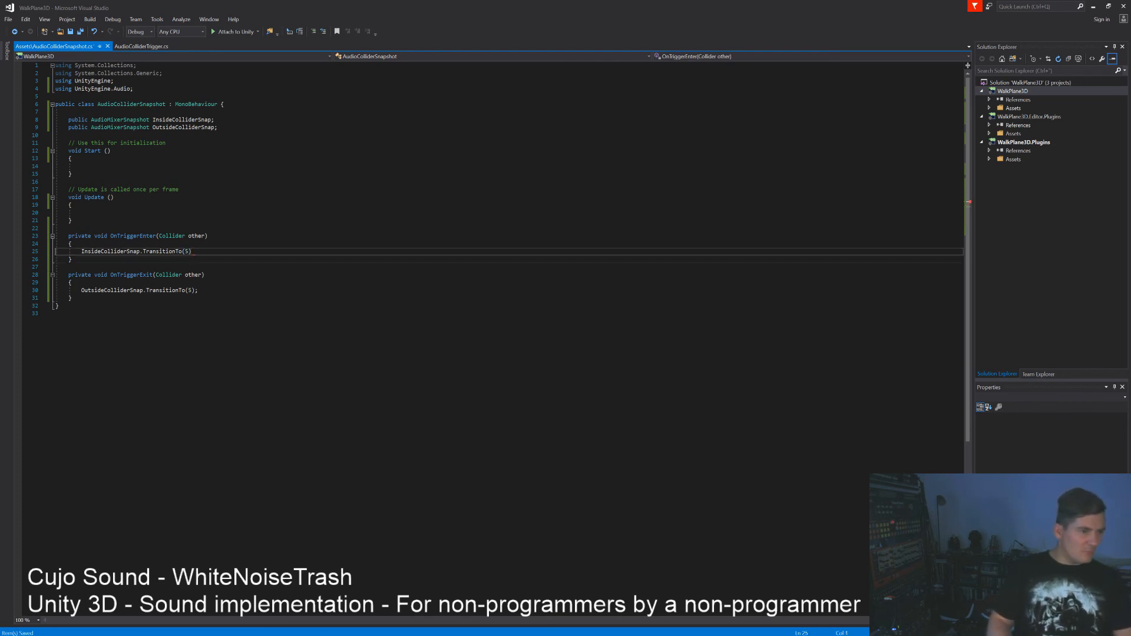
type(";")
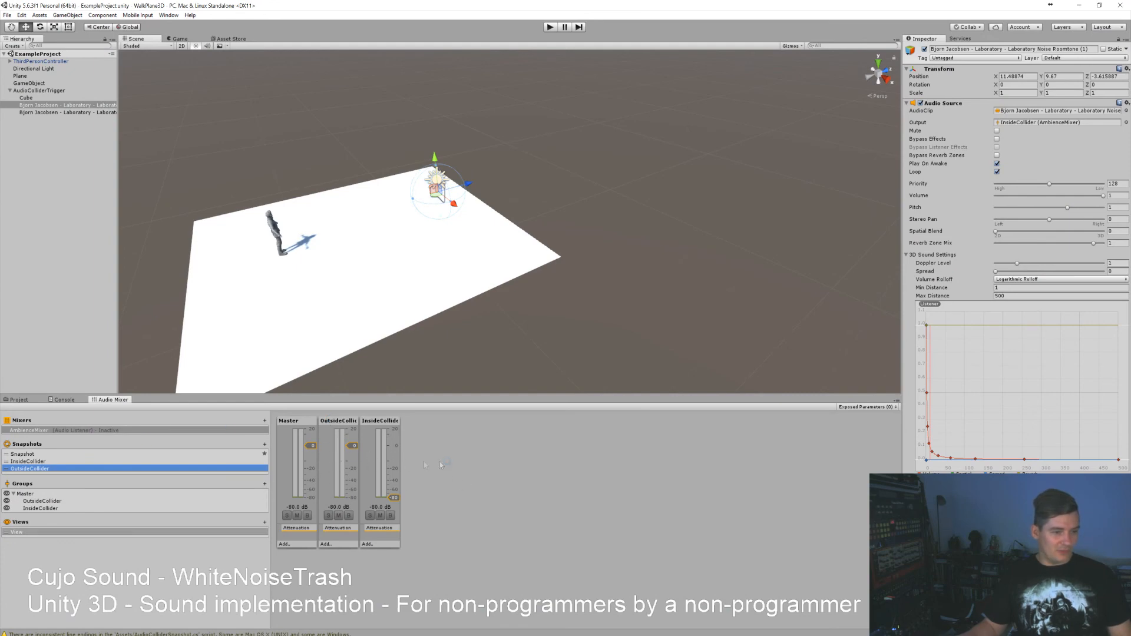
Play the scene to test the 5-second snapshot transitions
left_click(549, 27)
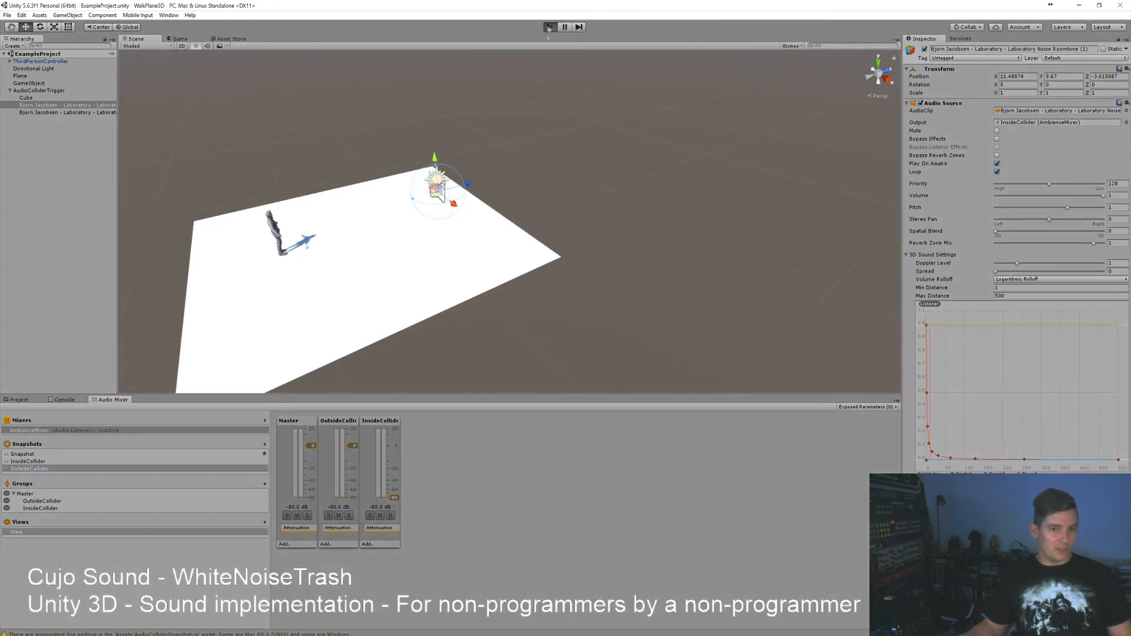